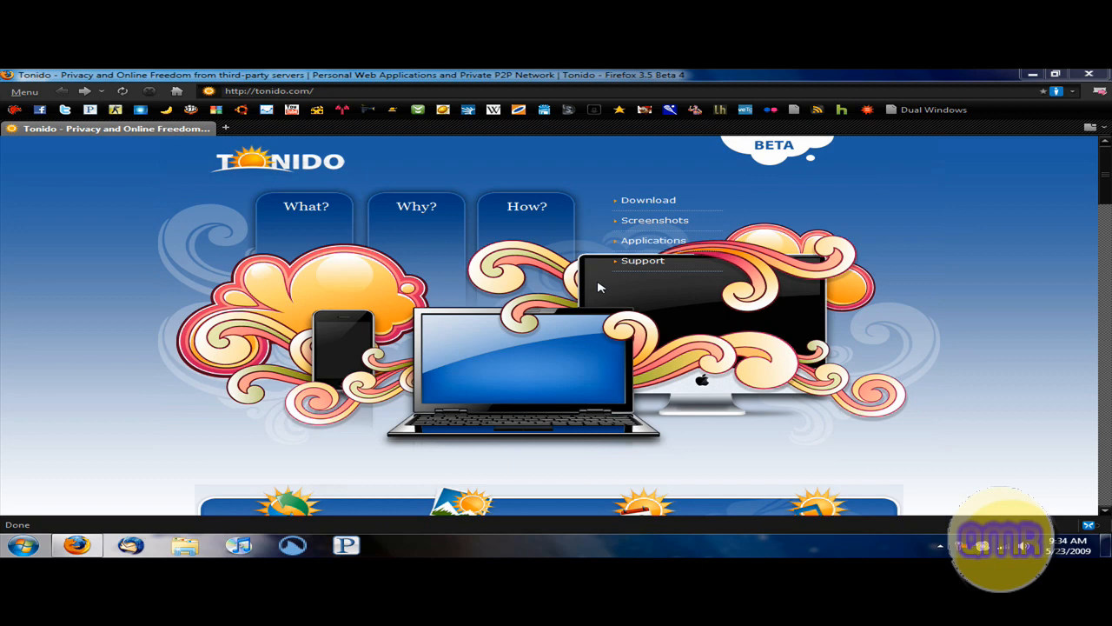
pyautogui.moveTo(484, 301)
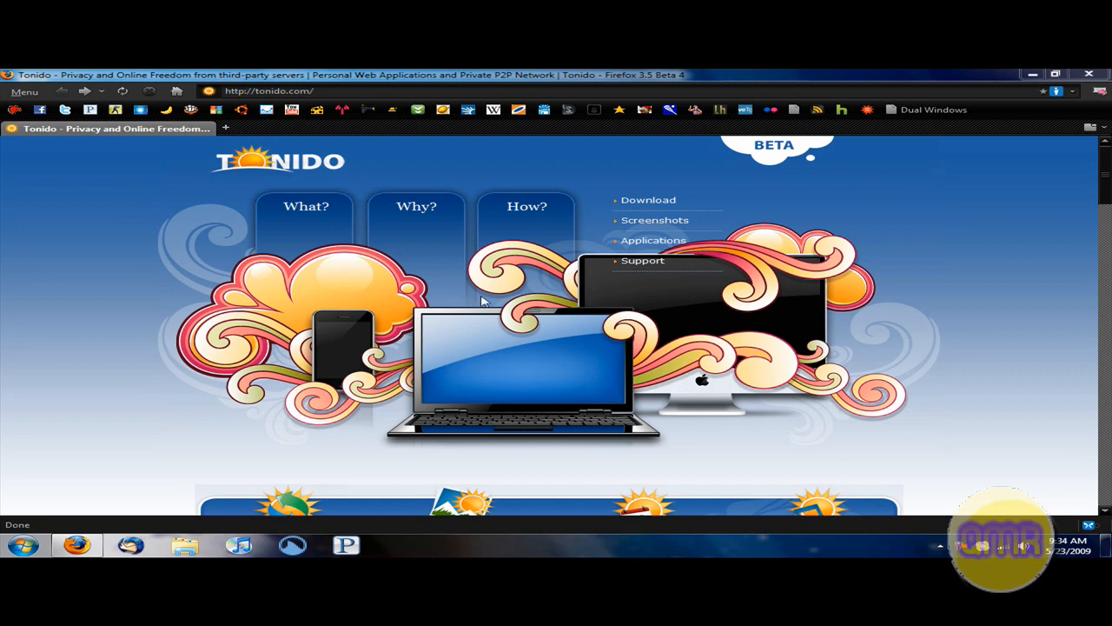
pyautogui.moveTo(230, 233)
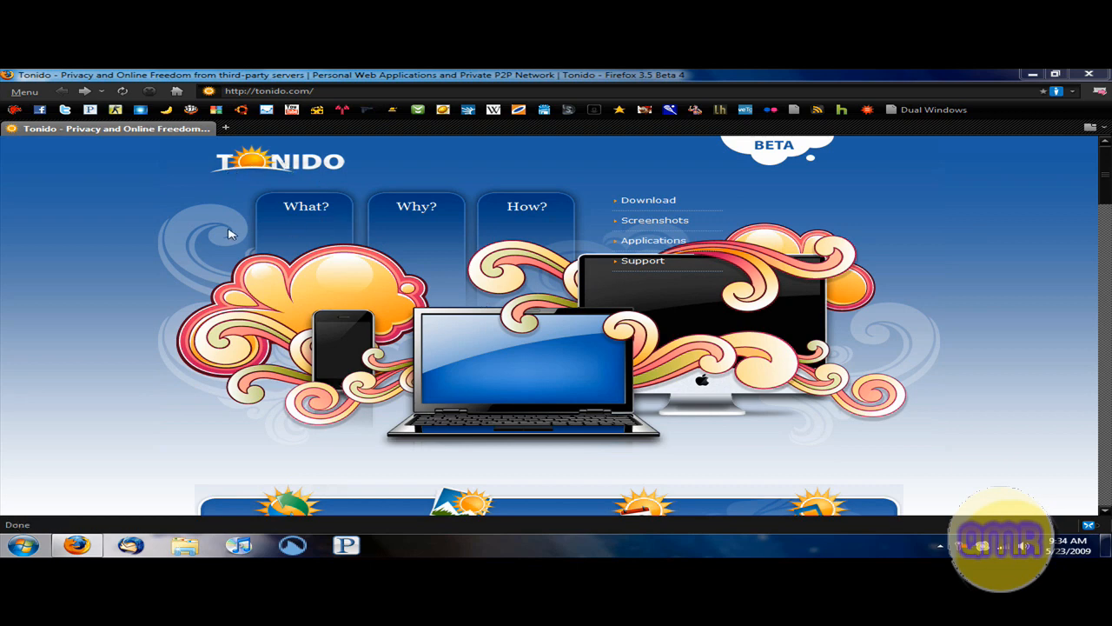
pyautogui.moveTo(1004, 209)
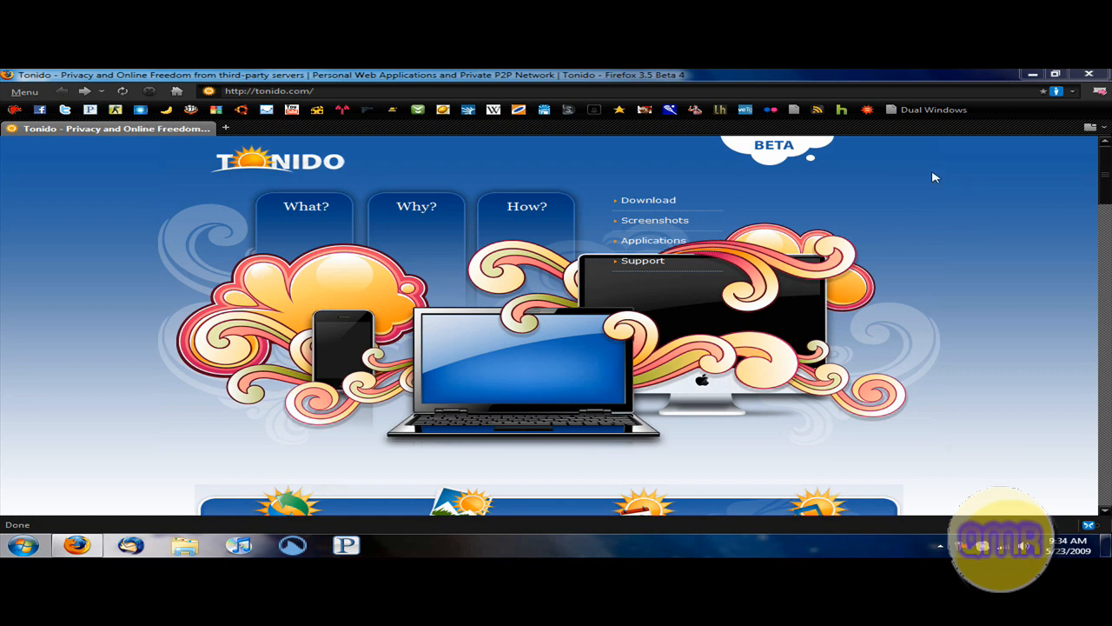
pyautogui.moveTo(901, 178)
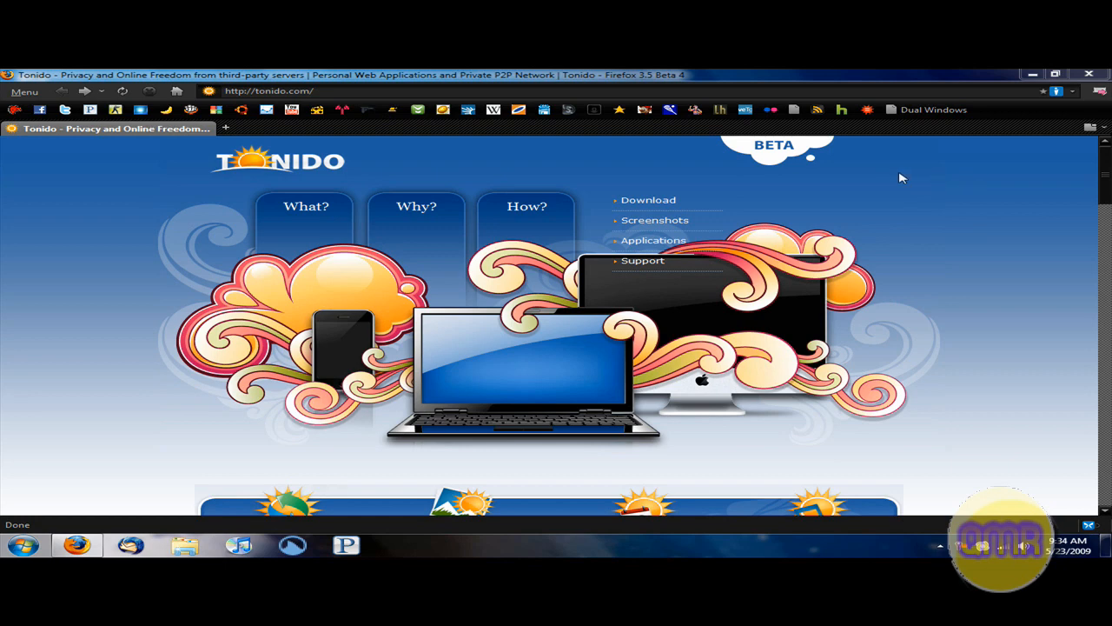
pyautogui.moveTo(423, 171)
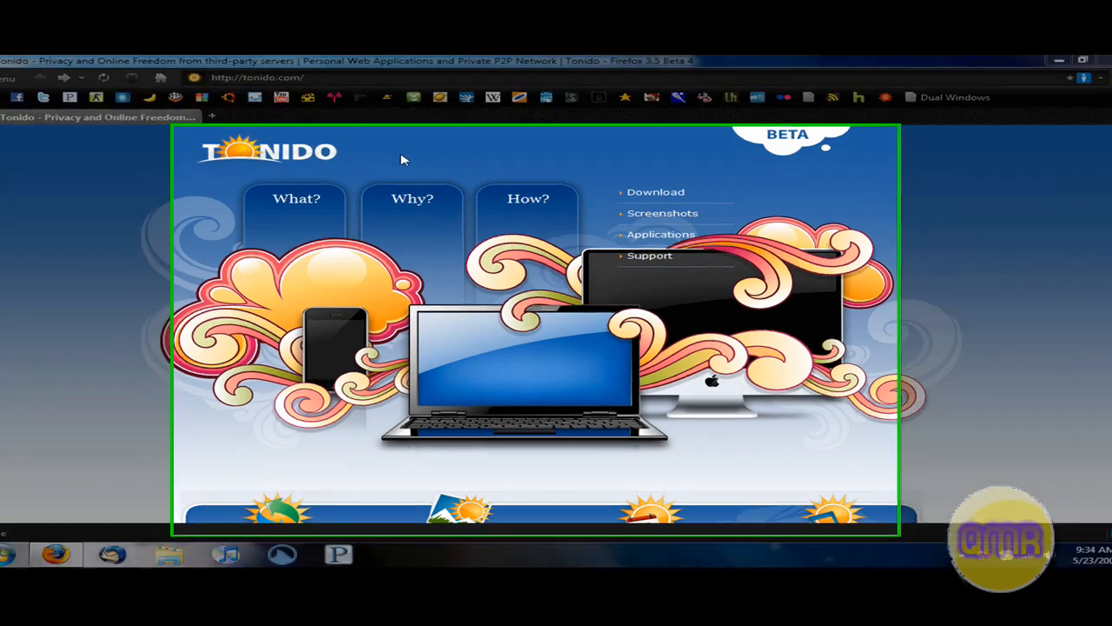
# Step: Switch Firefox to full screen and scroll through the Tonido website
pyautogui.press('F11')
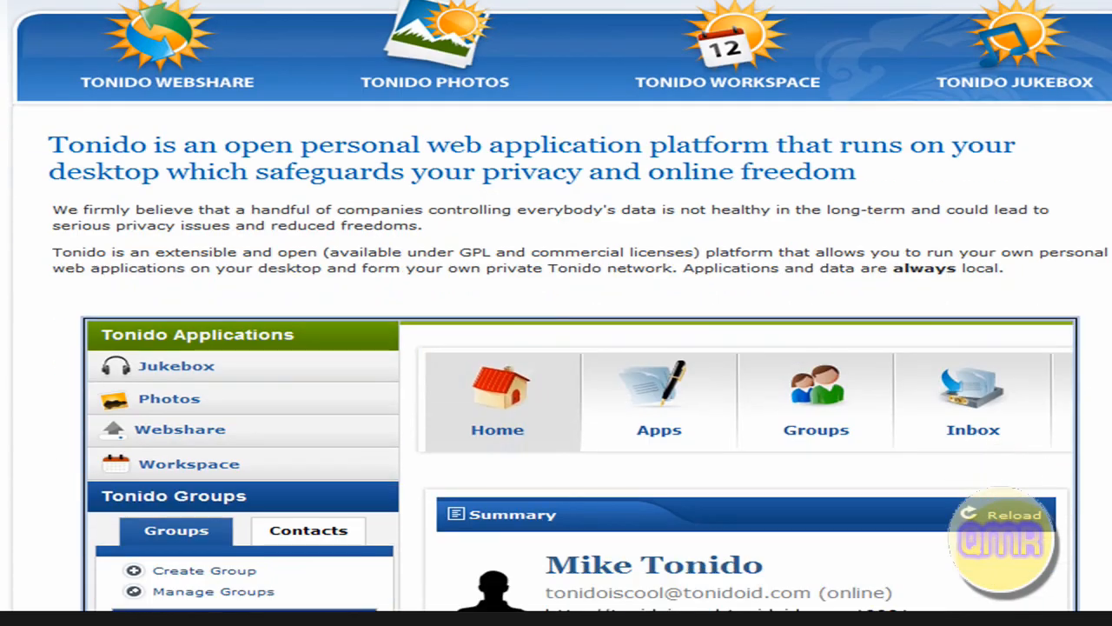
pyautogui.scroll(-3)
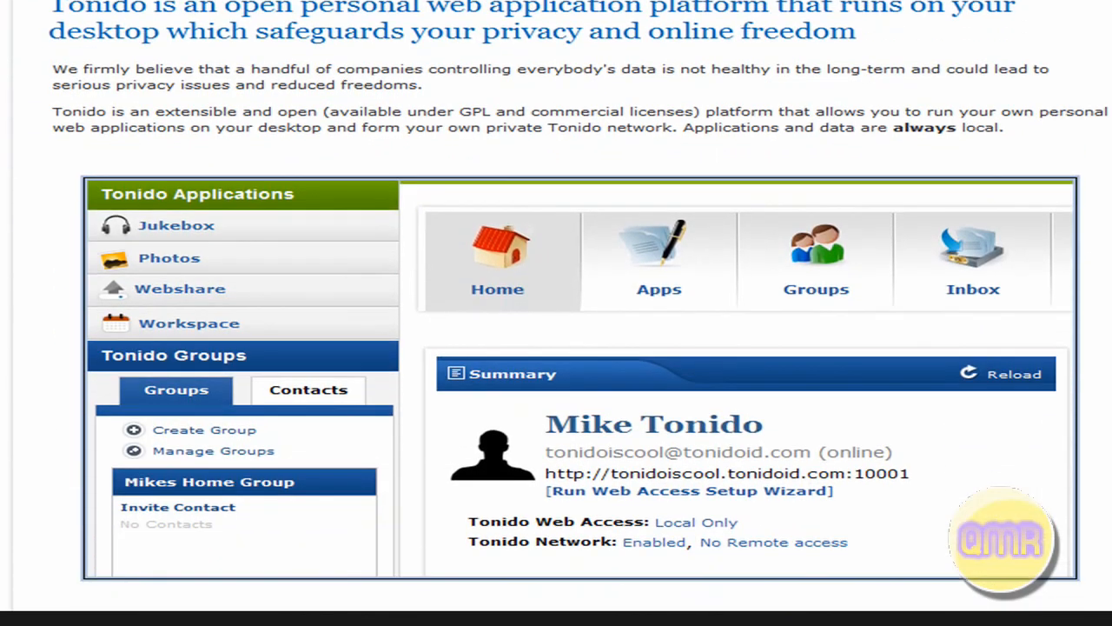
pyautogui.scroll(-3)
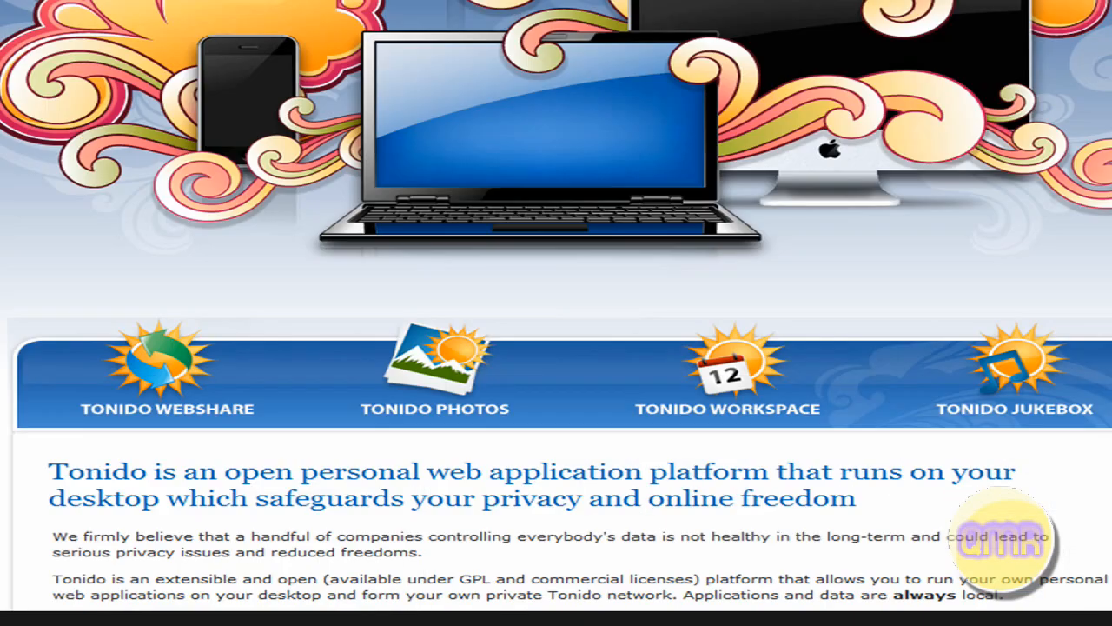
pyautogui.scroll(3)
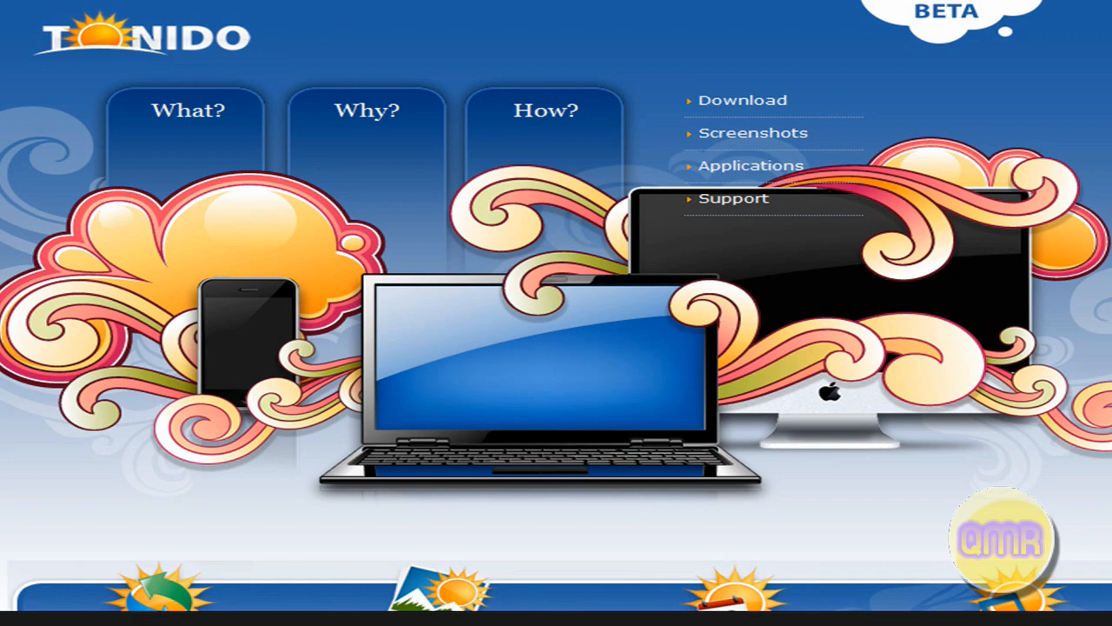
pyautogui.moveTo(100, 265)
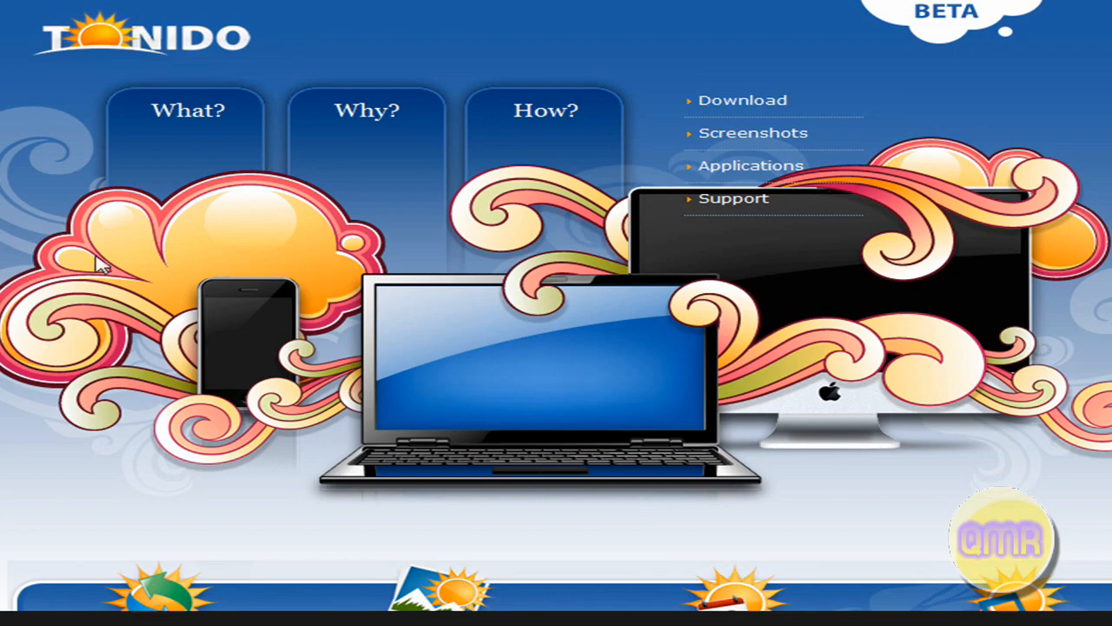
pyautogui.scroll(-3)
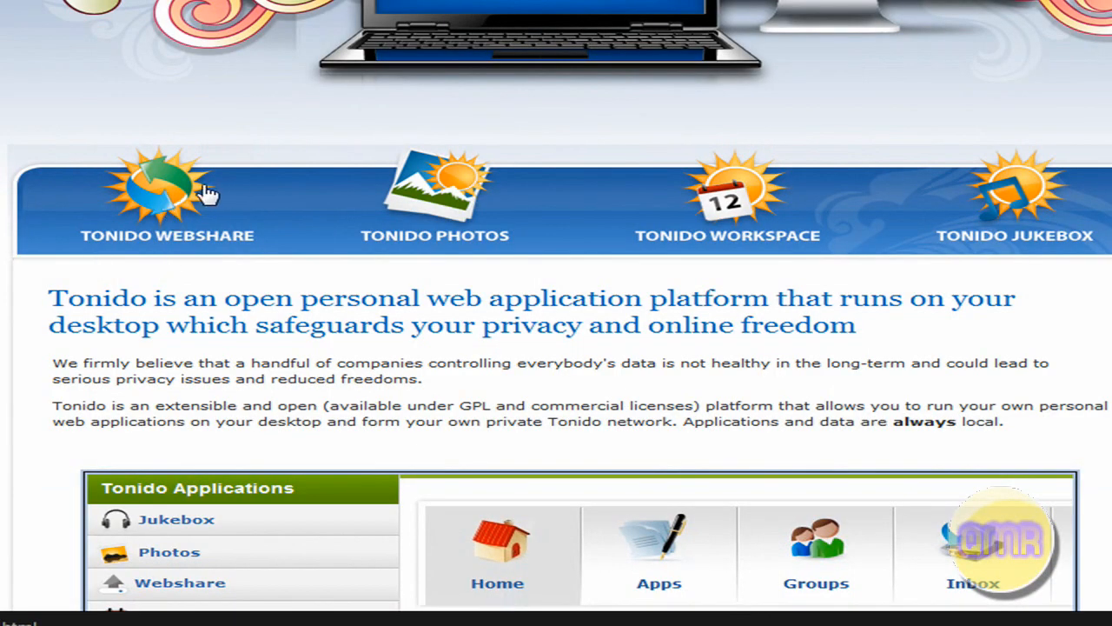
pyautogui.moveTo(1037, 208)
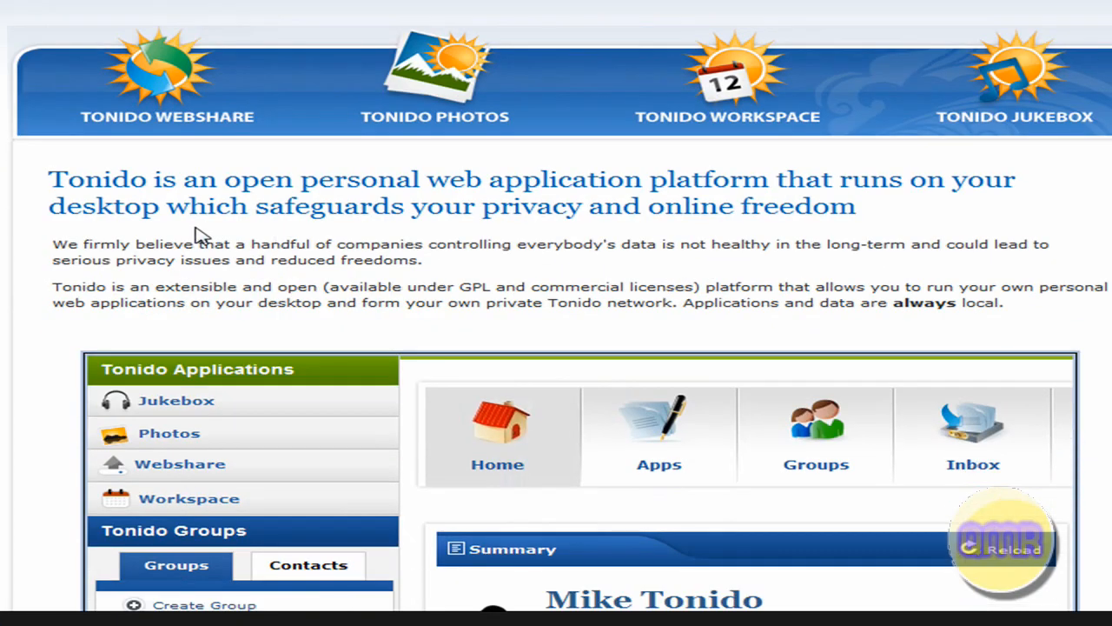
pyautogui.scroll(-3)
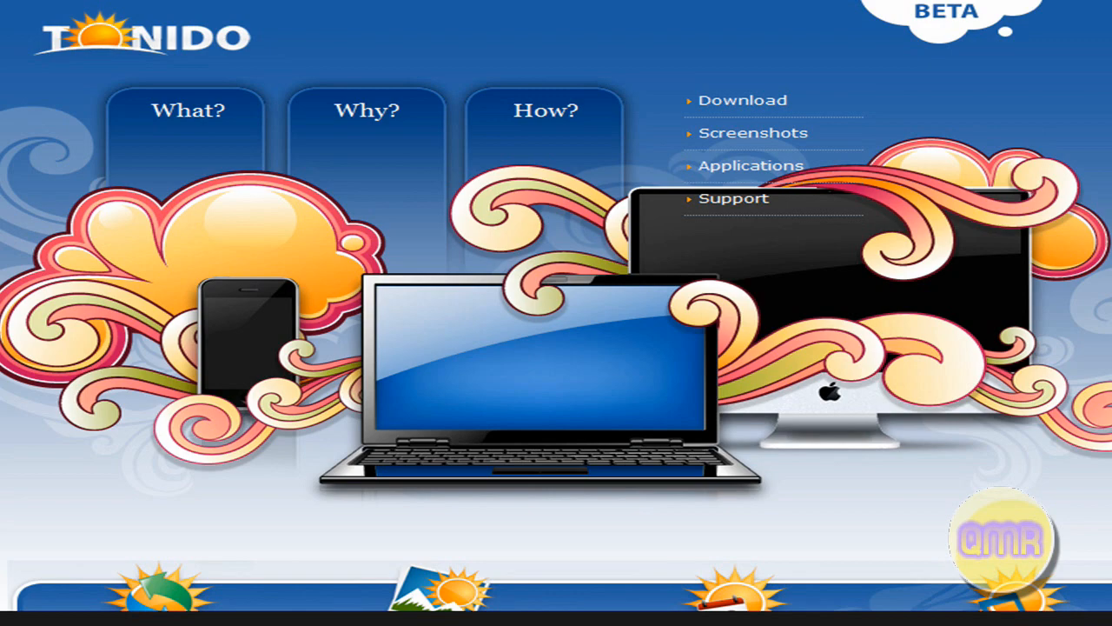
pyautogui.scroll(-3)
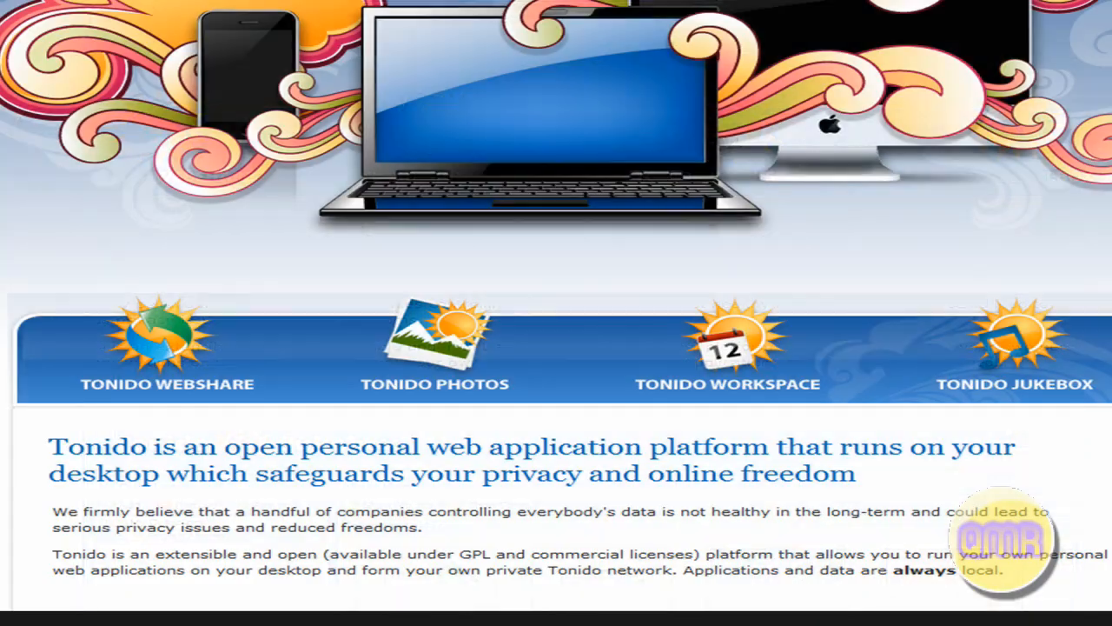
pyautogui.scroll(-3)
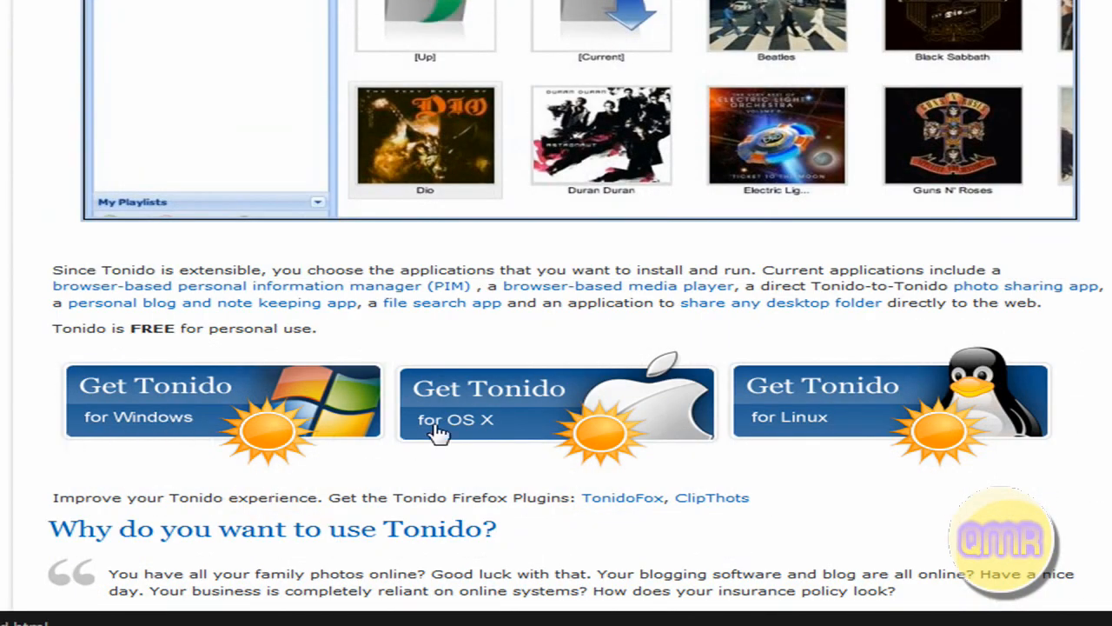
pyautogui.scroll(3)
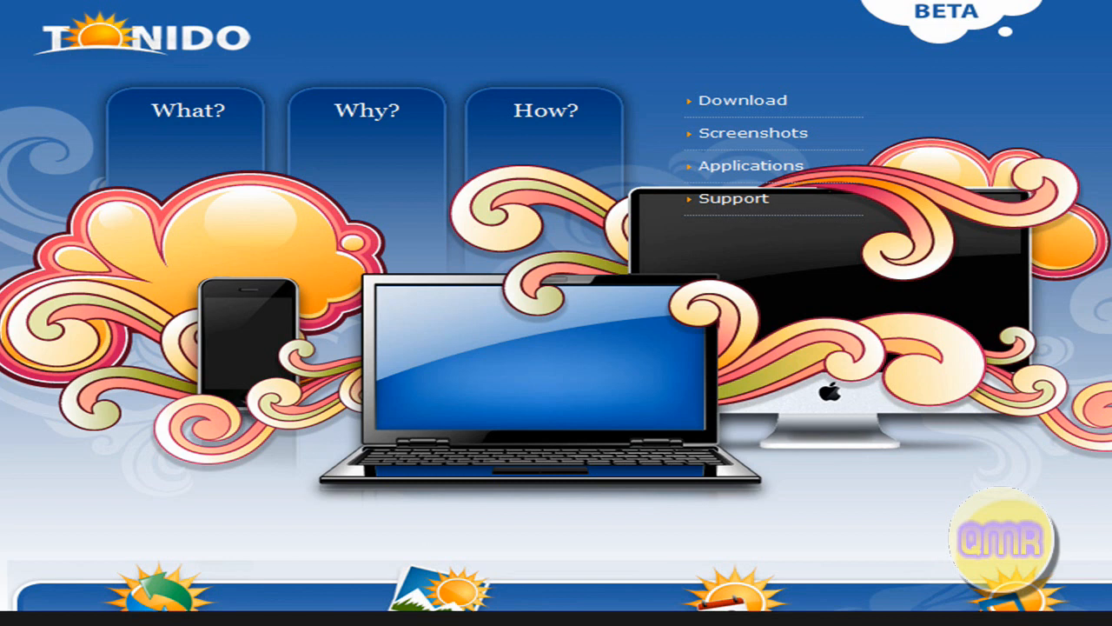
pyautogui.scroll(-3)
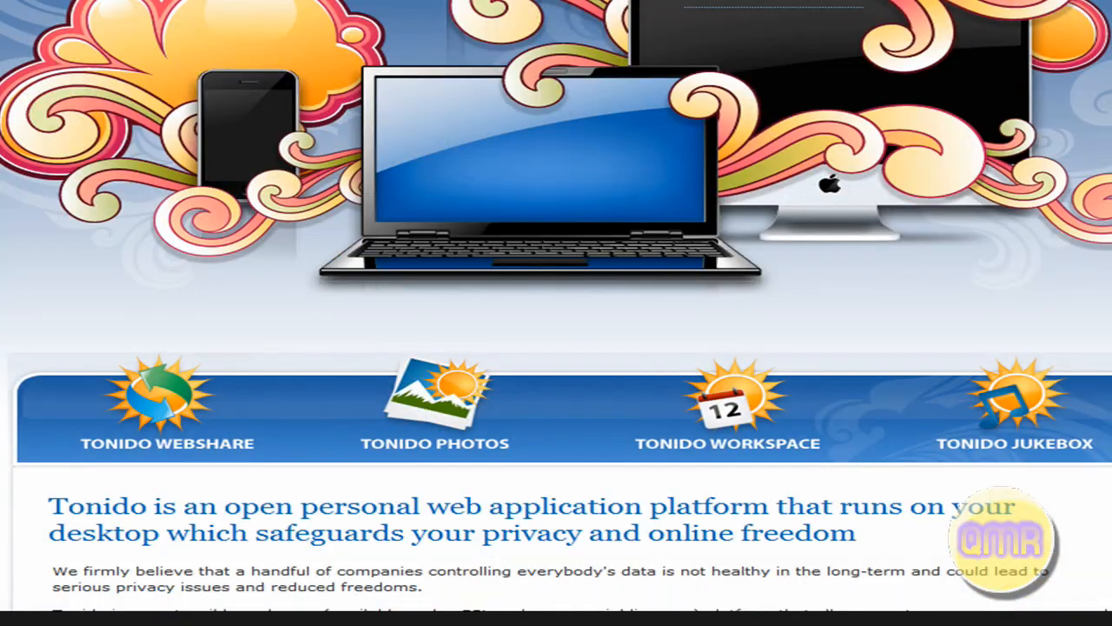
pyautogui.scroll(-3)
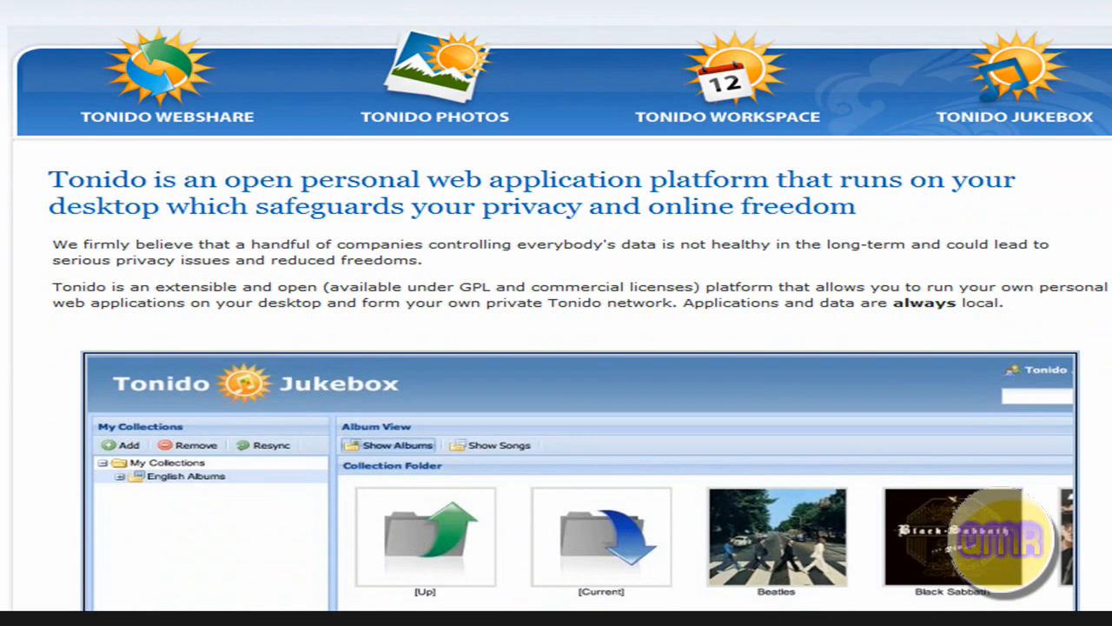
pyautogui.scroll(-3)
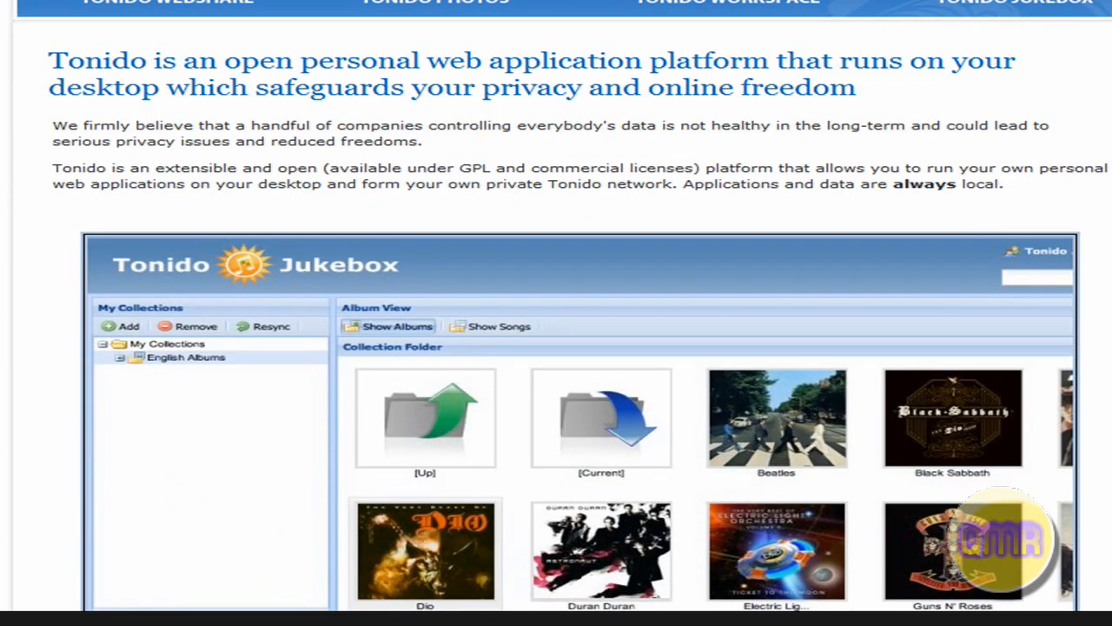
pyautogui.scroll(-3)
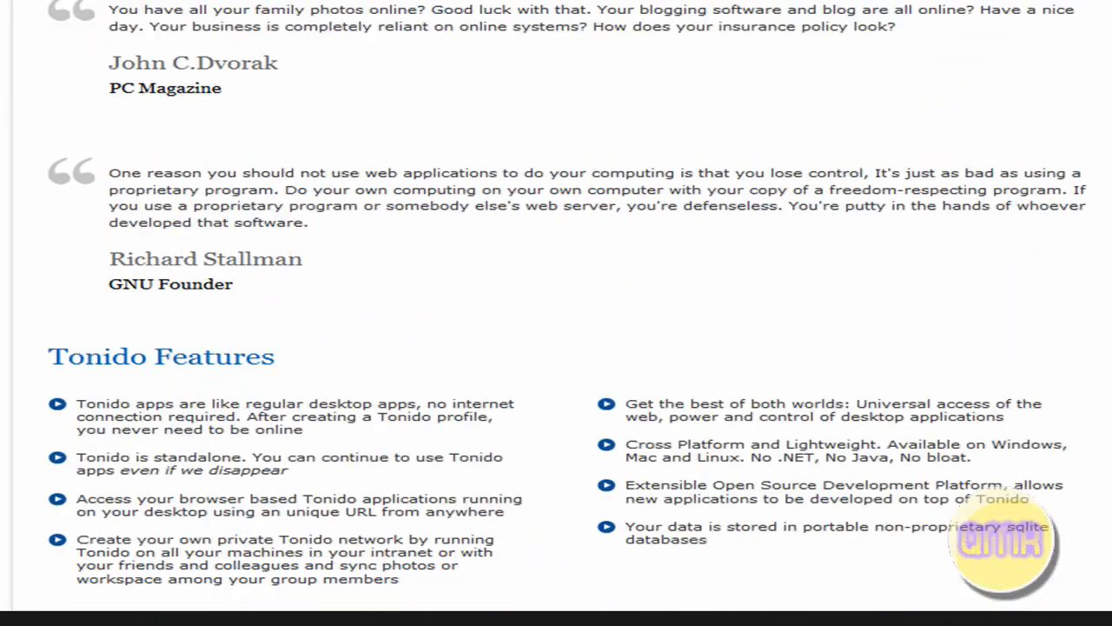
pyautogui.scroll(-3)
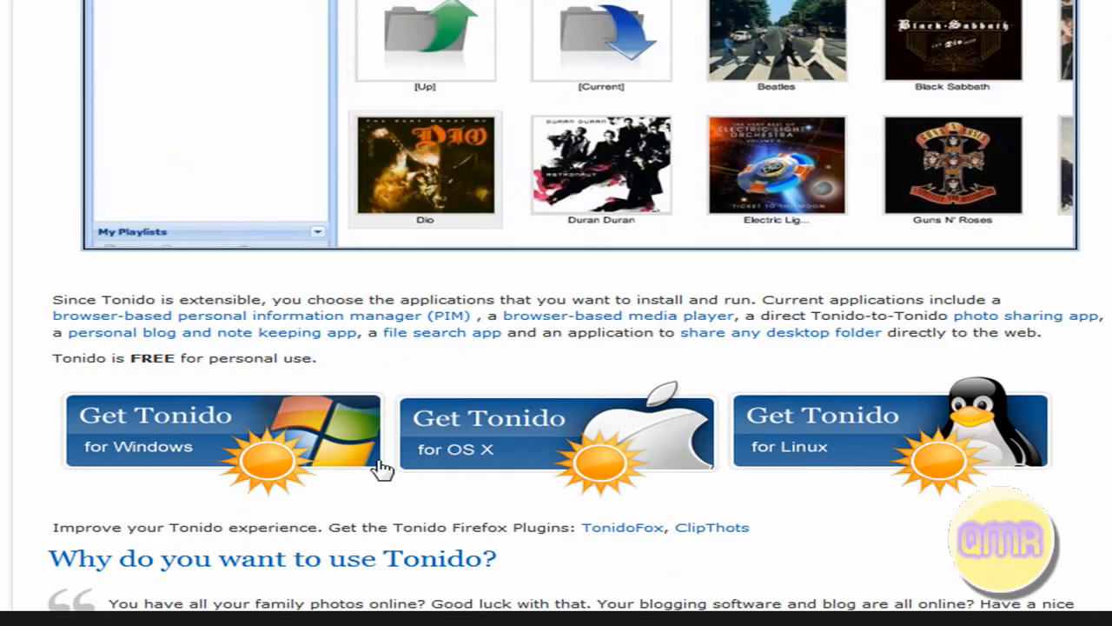
pyautogui.scroll(3)
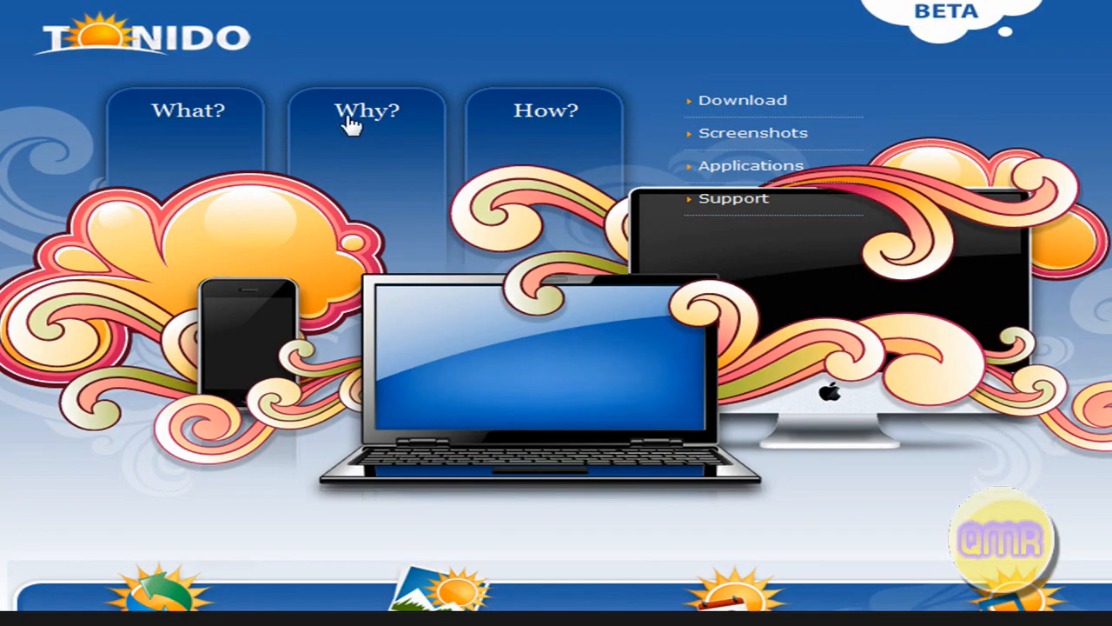
pyautogui.moveTo(742, 100)
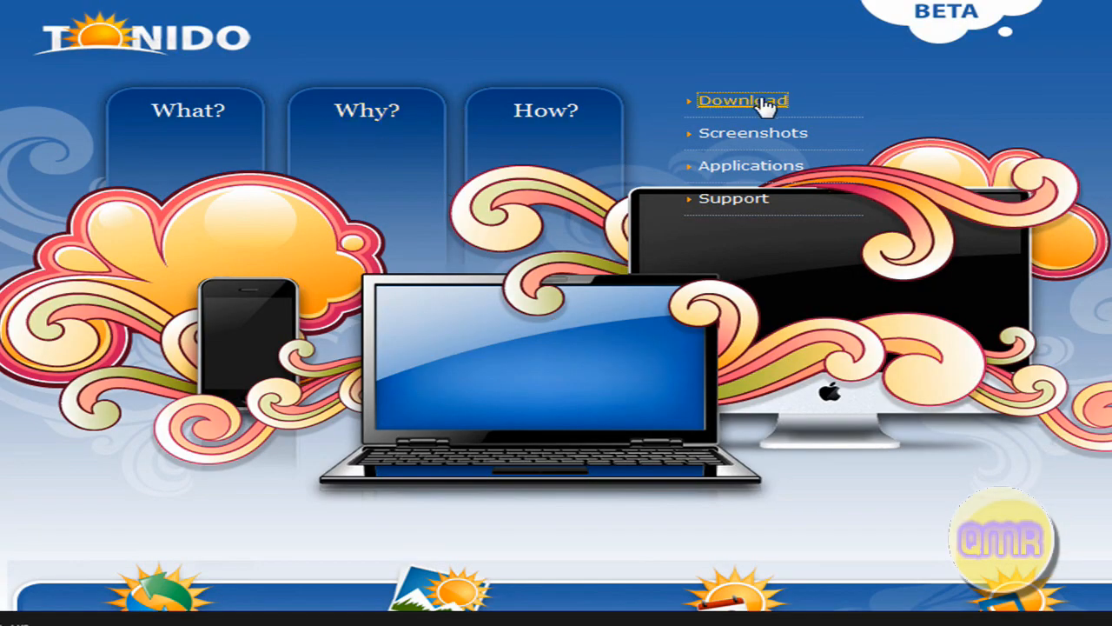
# Step: Download the Windows TonidoSetup.exe installer using DownThemAll OneClick
pyautogui.click(742, 100)
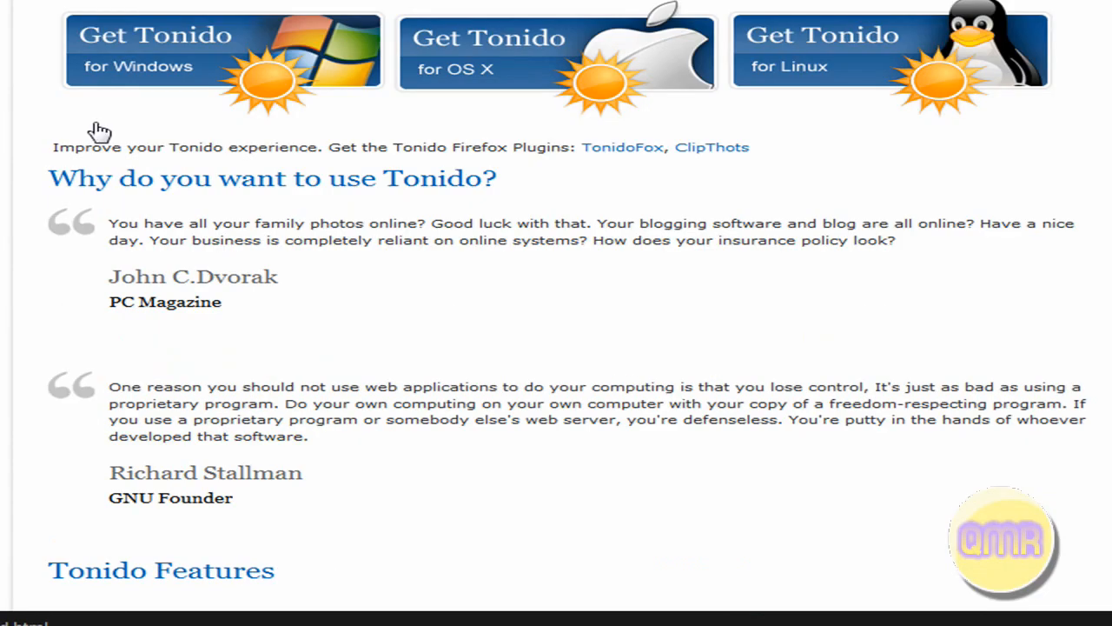
pyautogui.moveTo(543, 74)
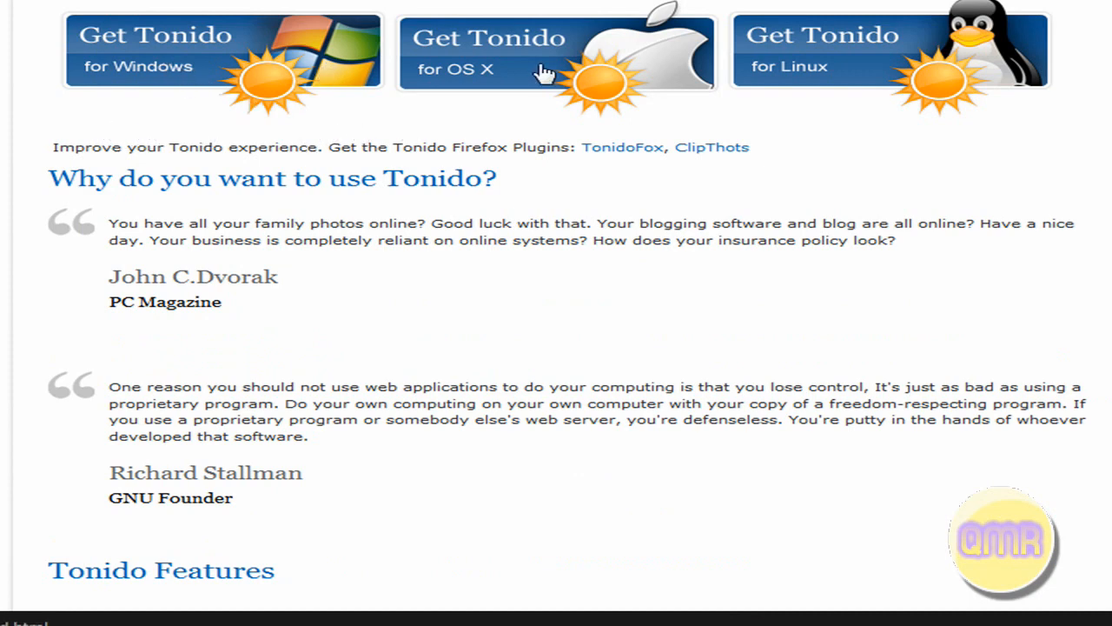
pyautogui.moveTo(126, 71)
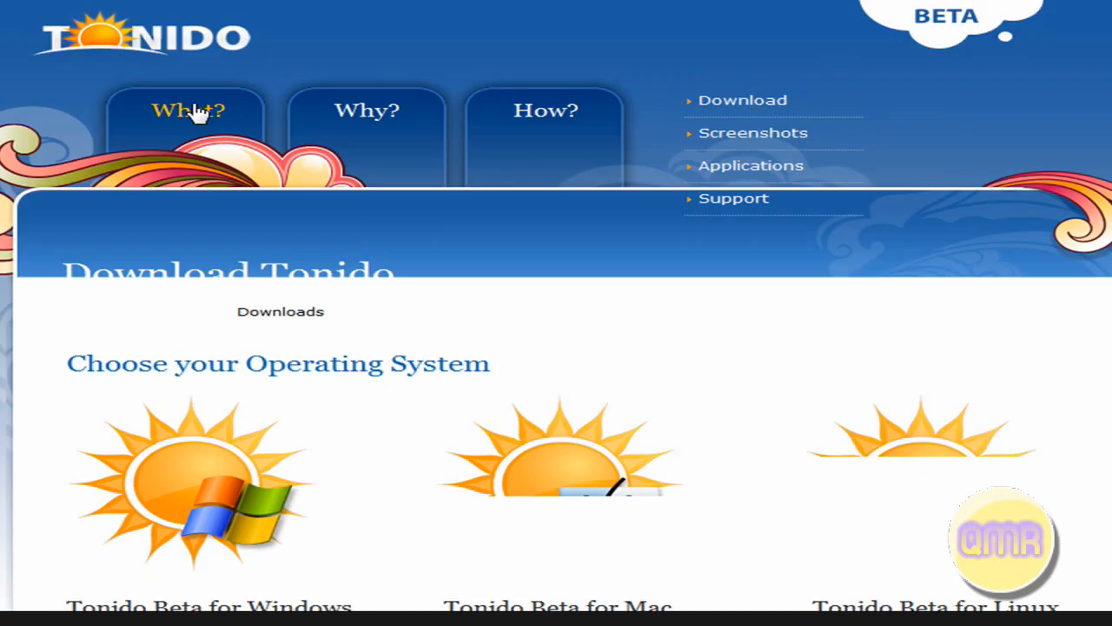
pyautogui.scroll(-3)
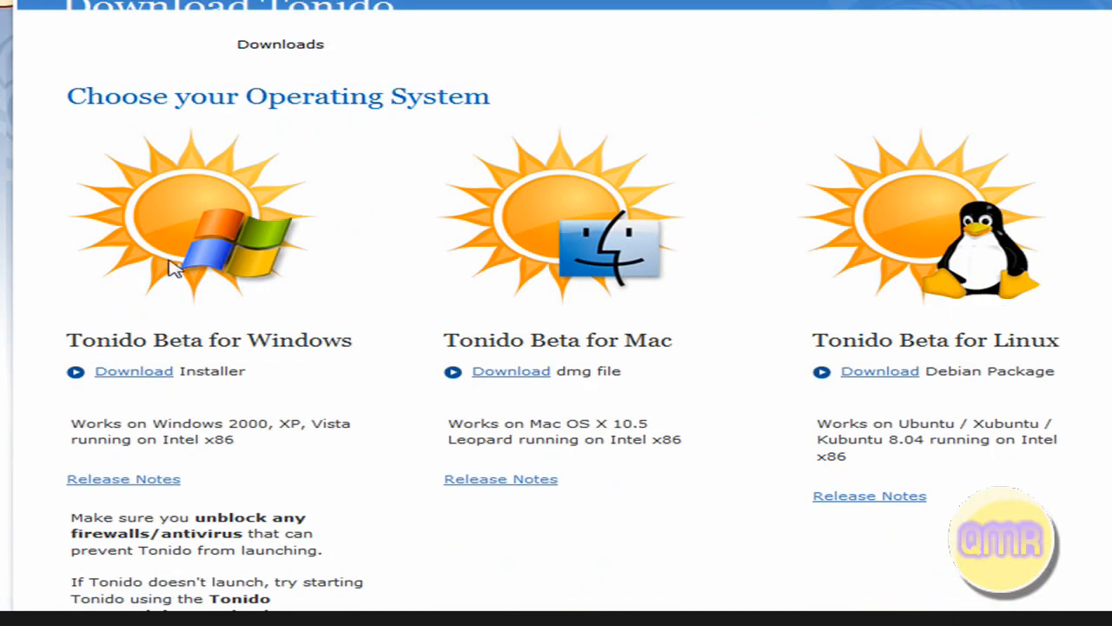
pyautogui.click(133, 371)
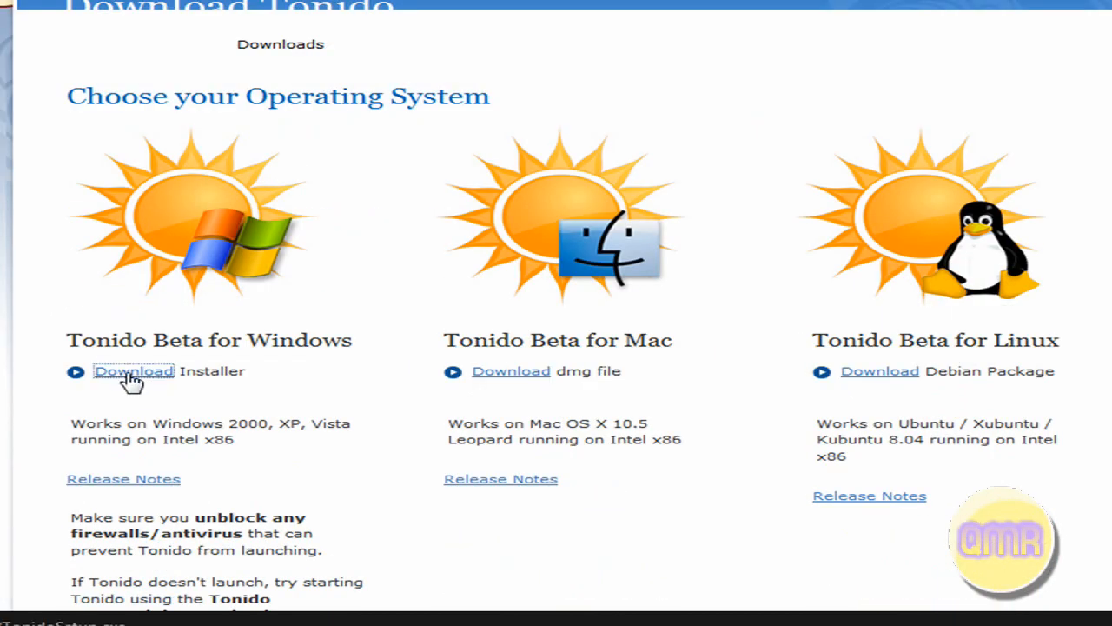
pyautogui.click(132, 371)
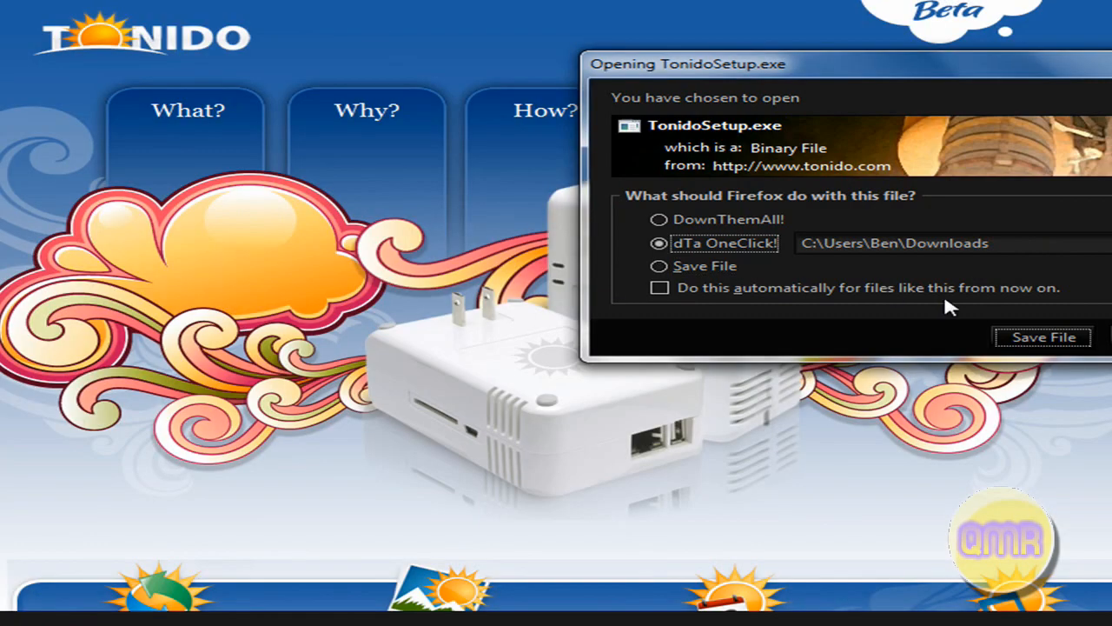
# Step: Save TonidoSetup.exe and open the finished download's containing folder
pyautogui.click(1043, 337)
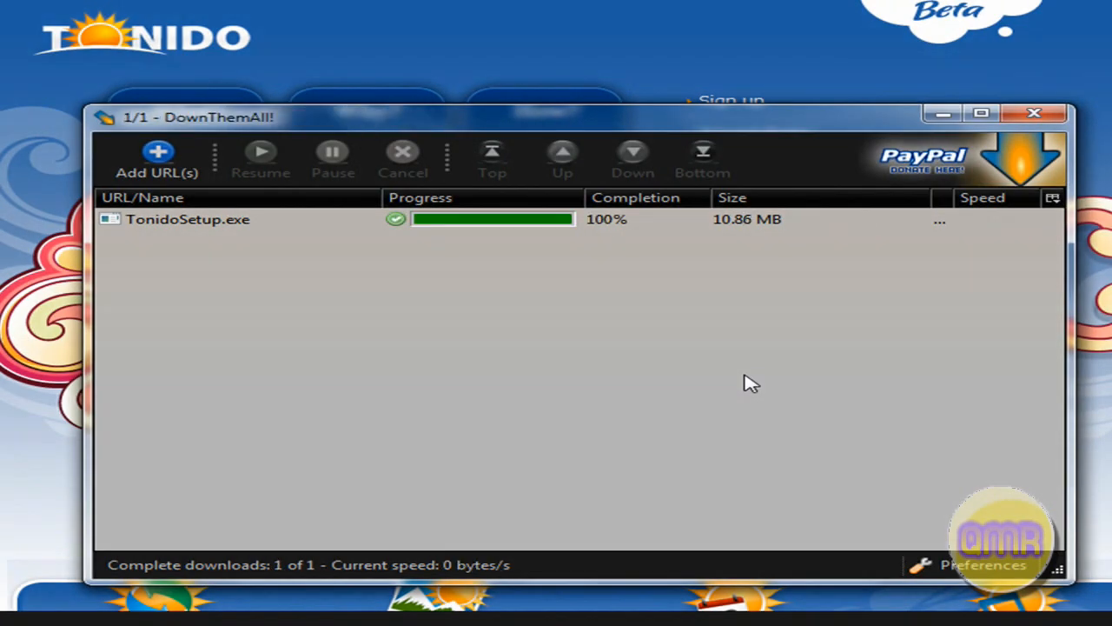
pyautogui.rightClick(188, 219)
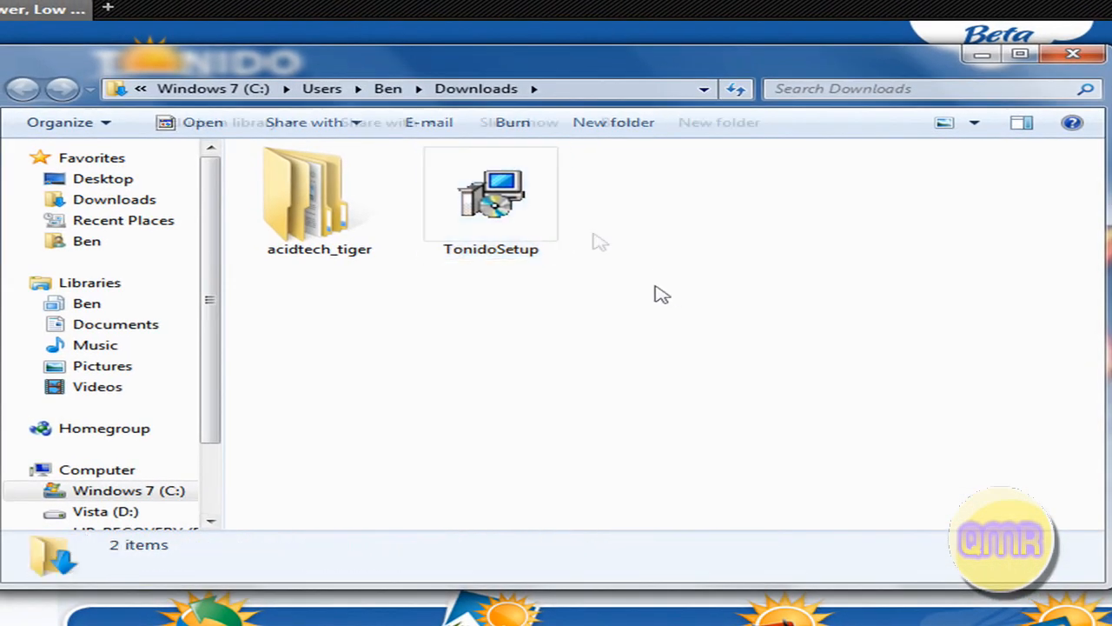
# Step: Run TonidoSetup from Downloads, keep default additional tasks, and start the installation
pyautogui.click(491, 200)
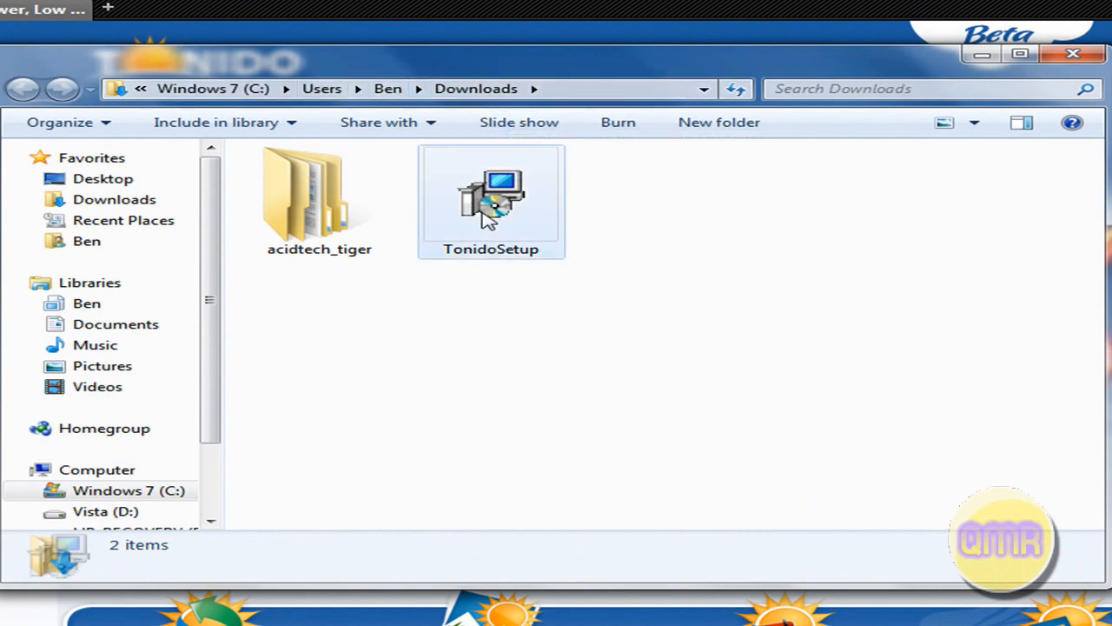
pyautogui.doubleClick(491, 200)
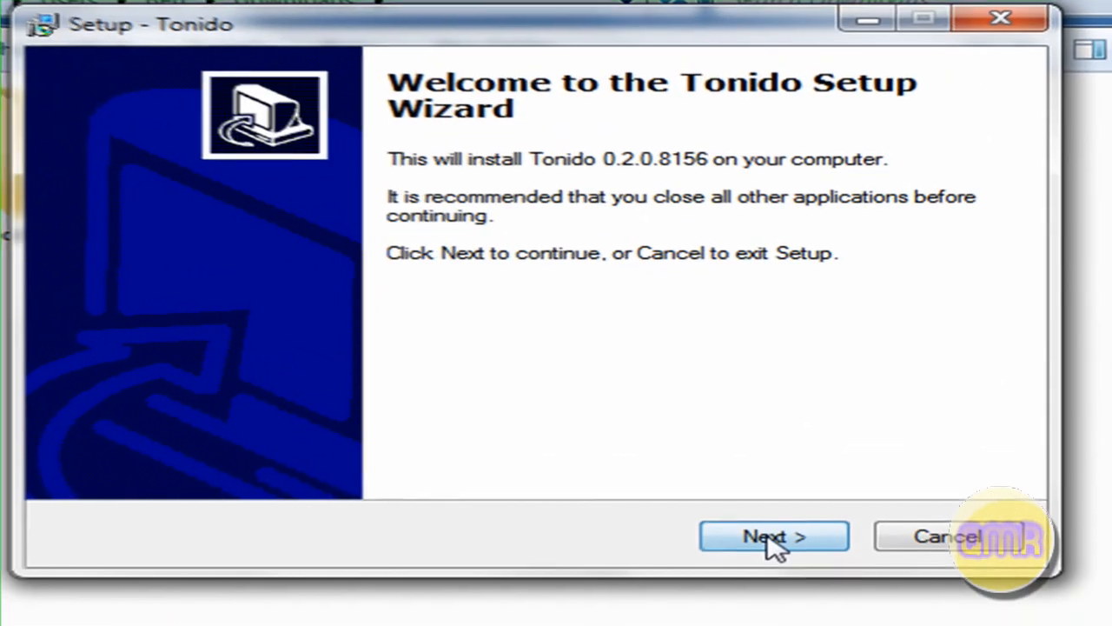
pyautogui.click(774, 535)
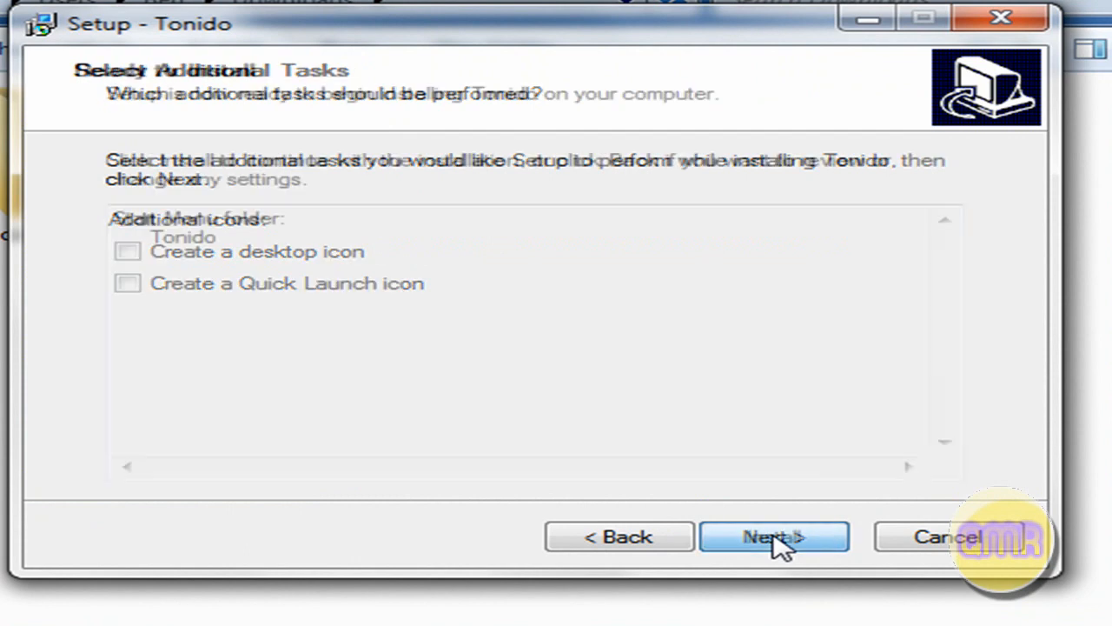
pyautogui.click(773, 536)
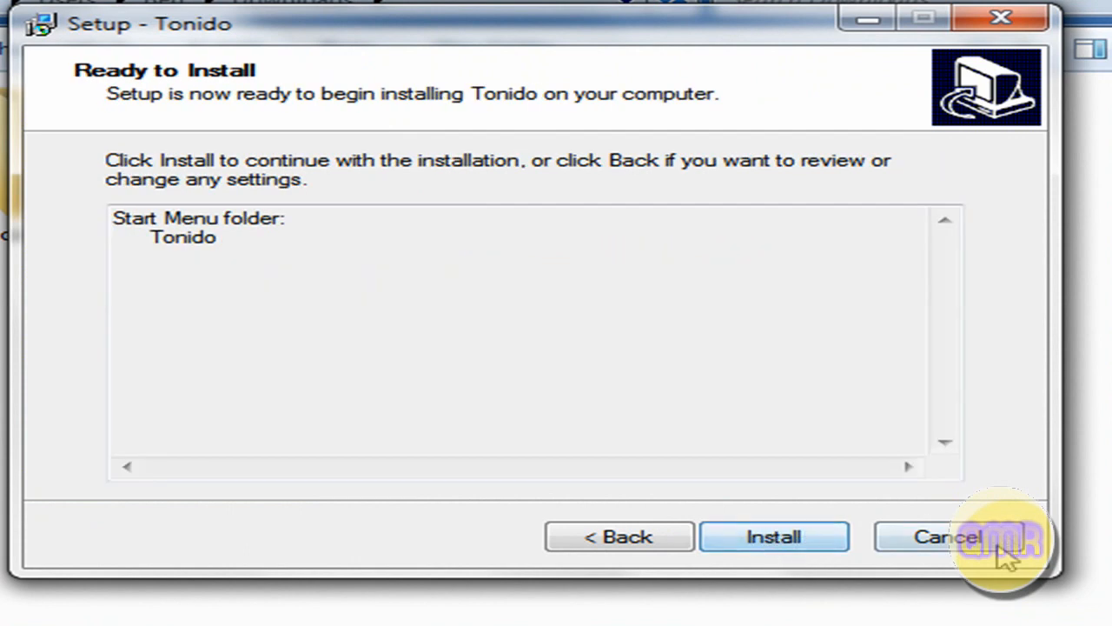
pyautogui.click(947, 537)
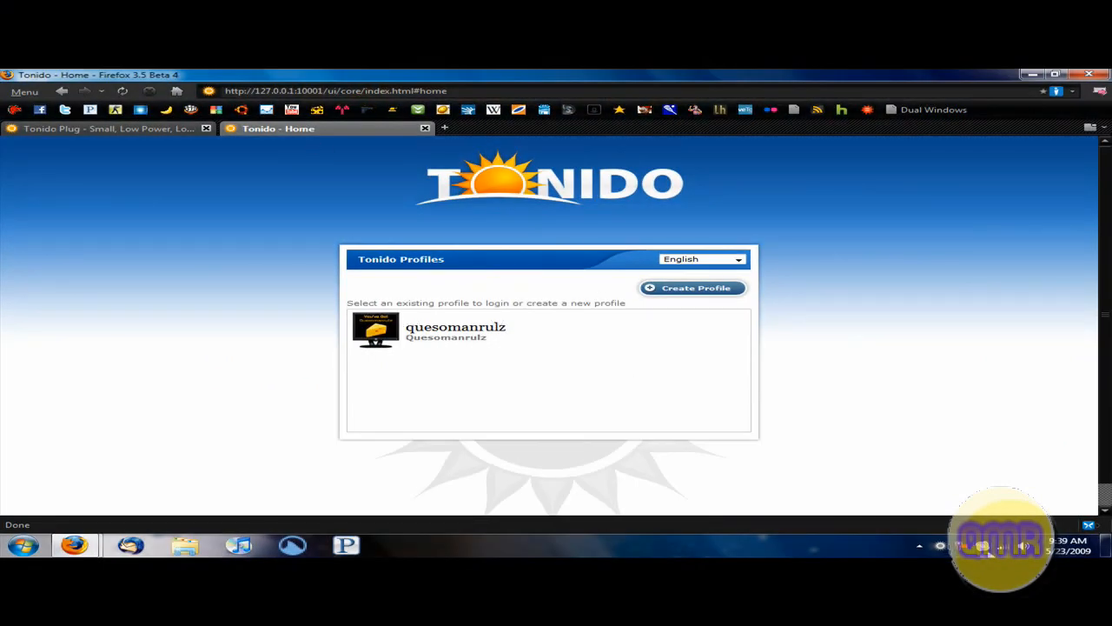
pyautogui.moveTo(941, 549)
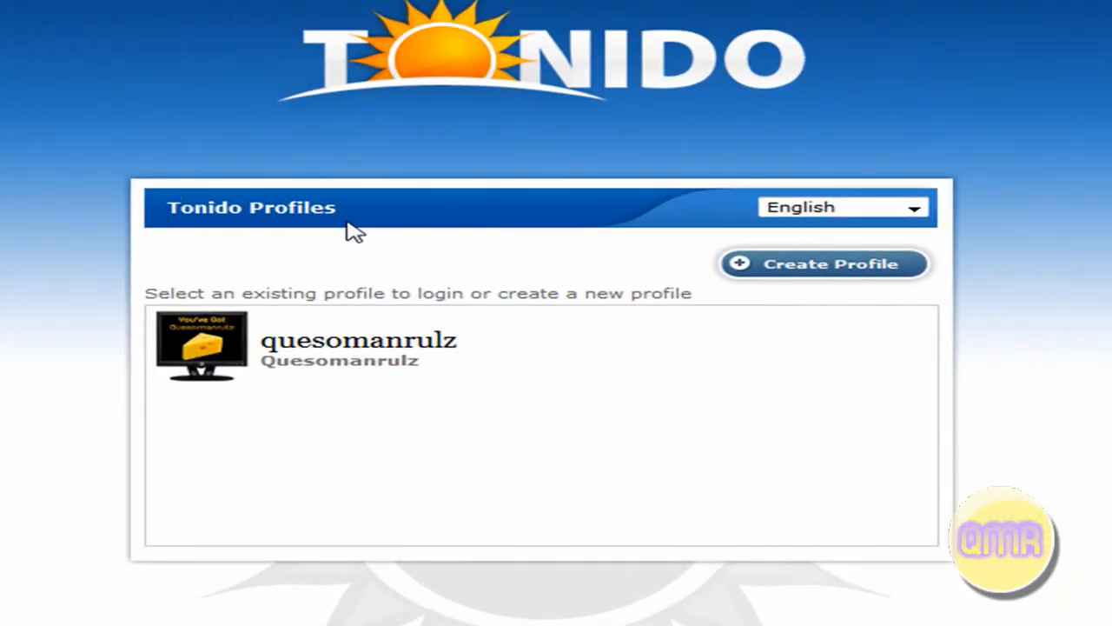
pyautogui.moveTo(832, 331)
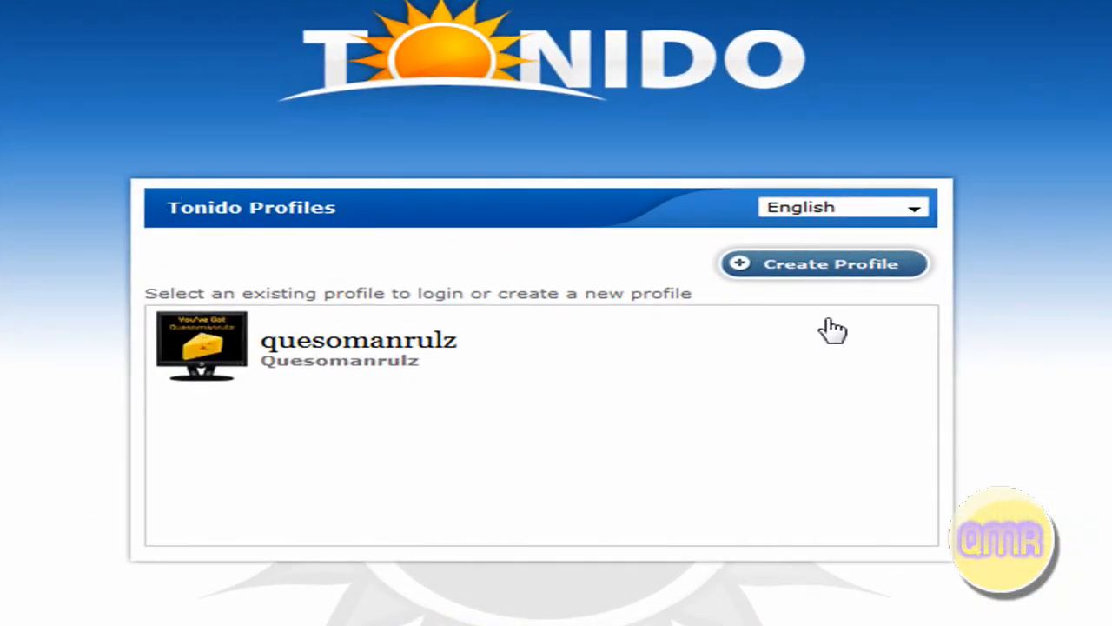
pyautogui.click(824, 264)
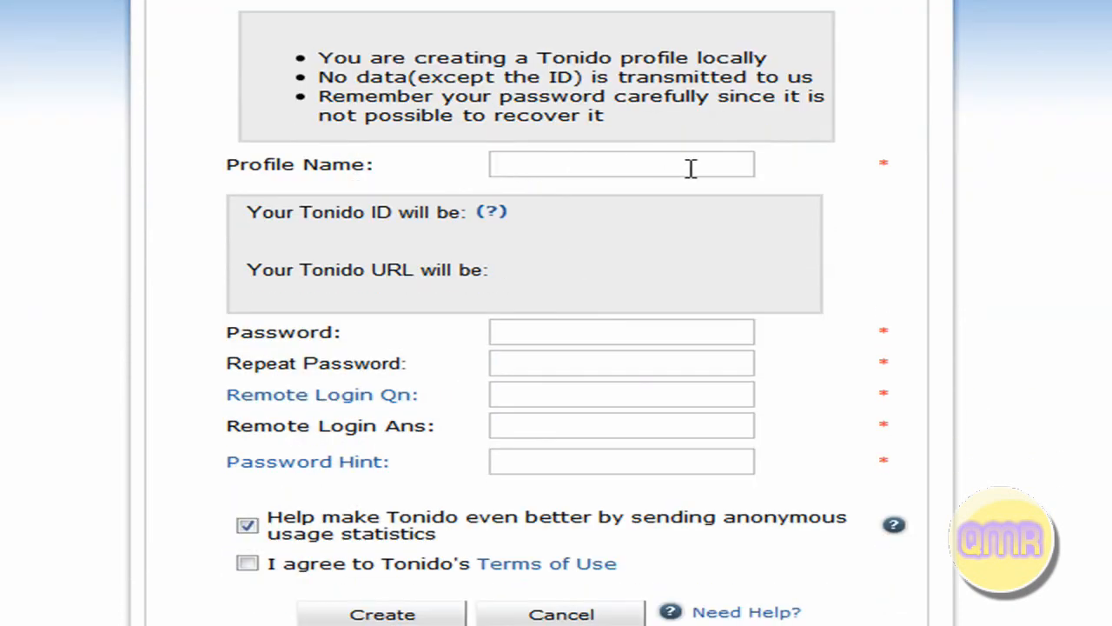
pyautogui.write('Quesomanrulz')
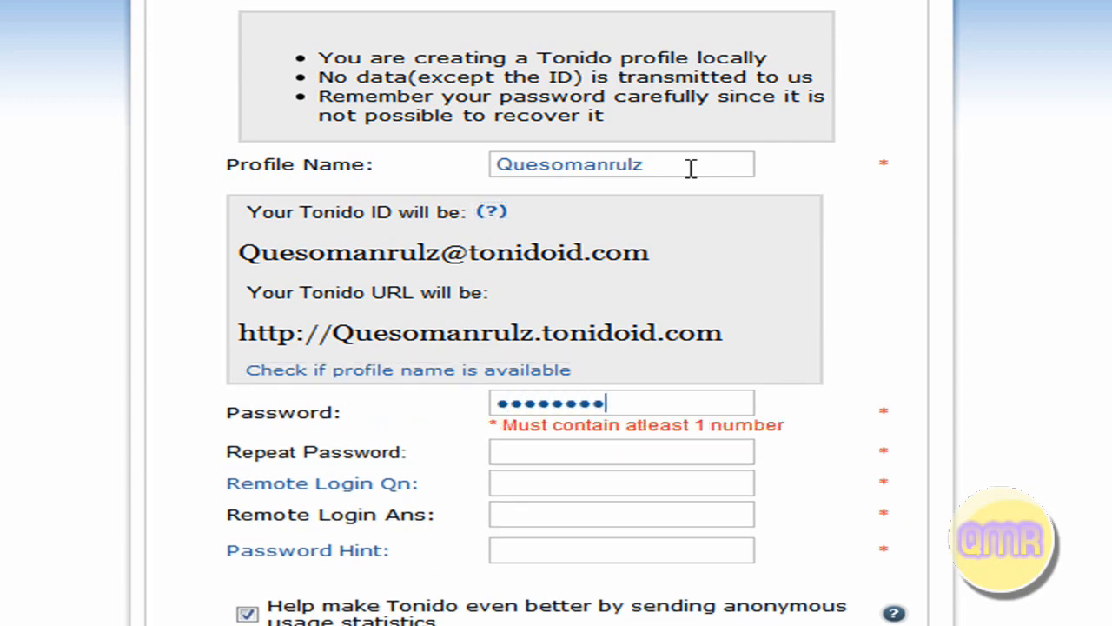
pyautogui.write('••••')
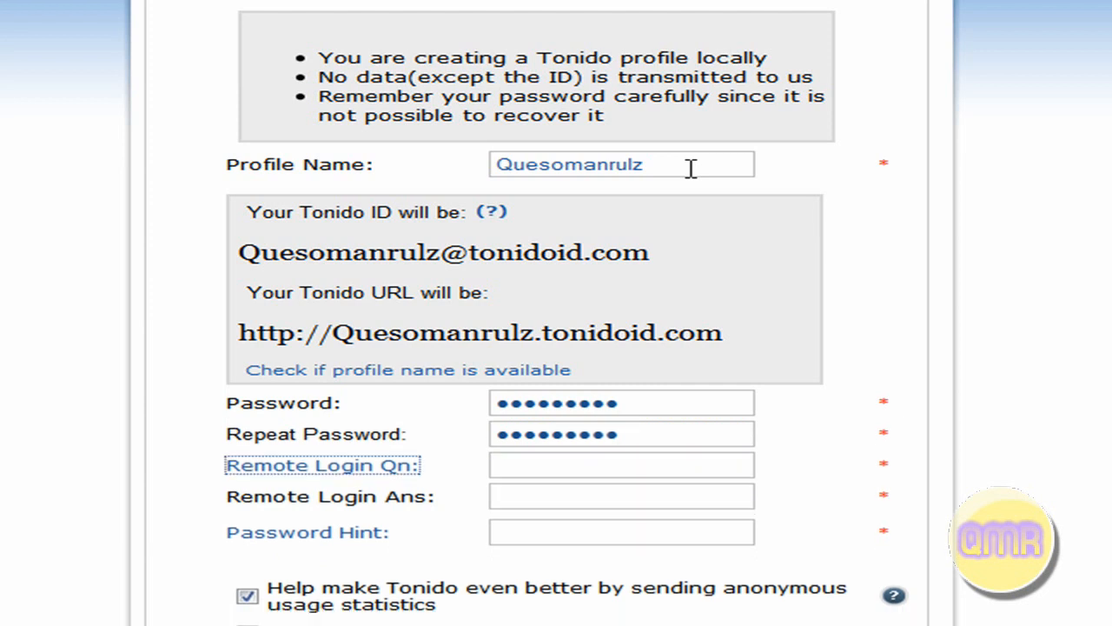
pyautogui.click(620, 464)
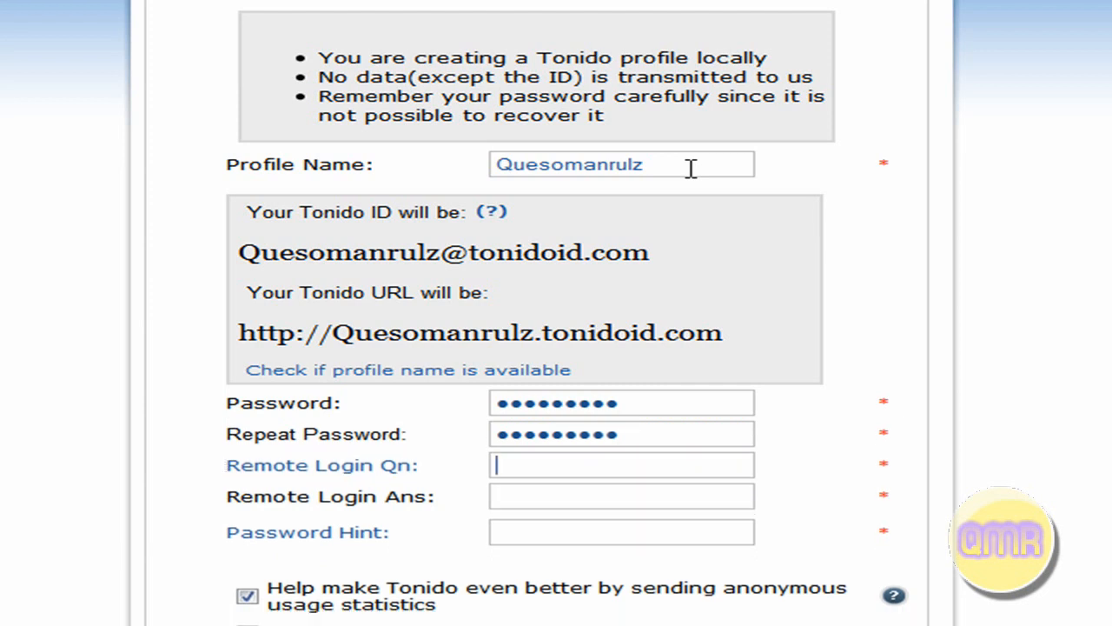
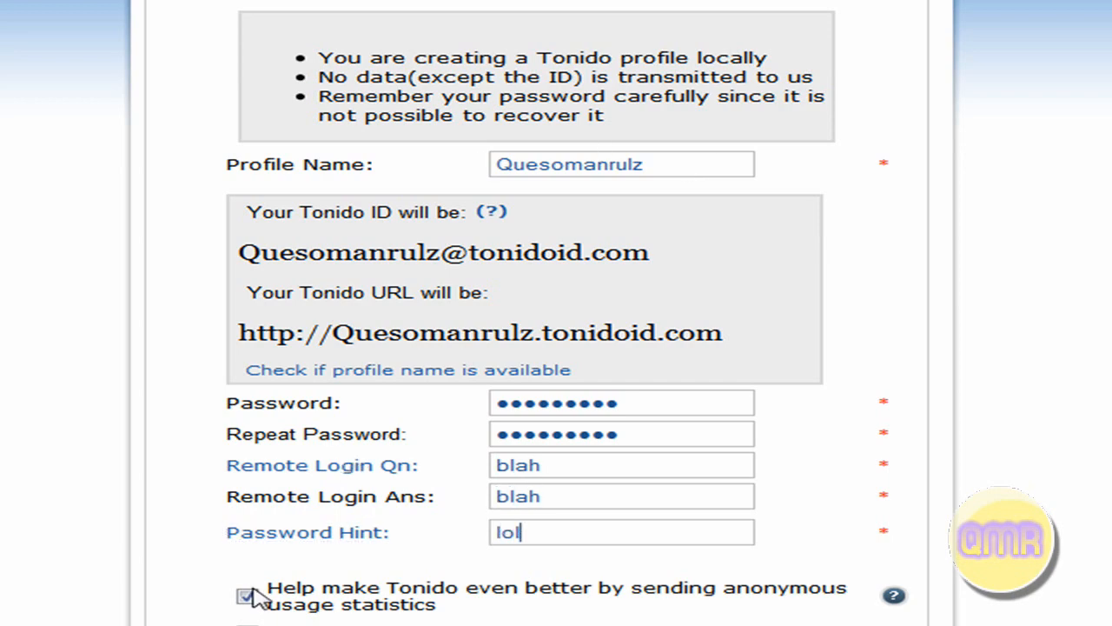
# Step: Decline usage statistics, accept the Terms of Use, and create the profile
pyautogui.scroll(-3)
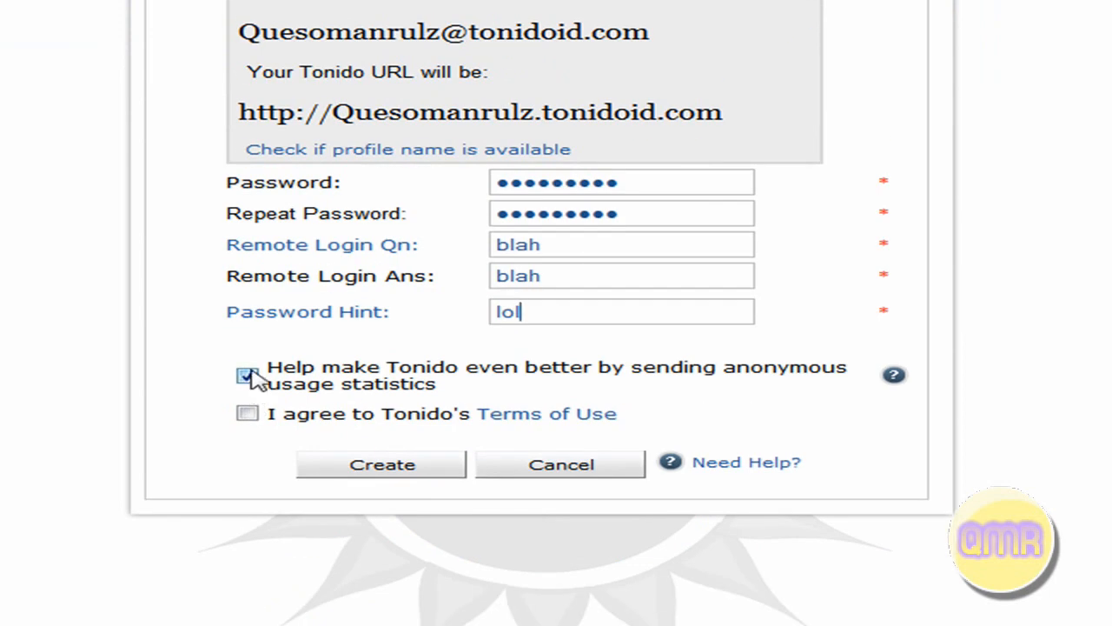
pyautogui.click(248, 374)
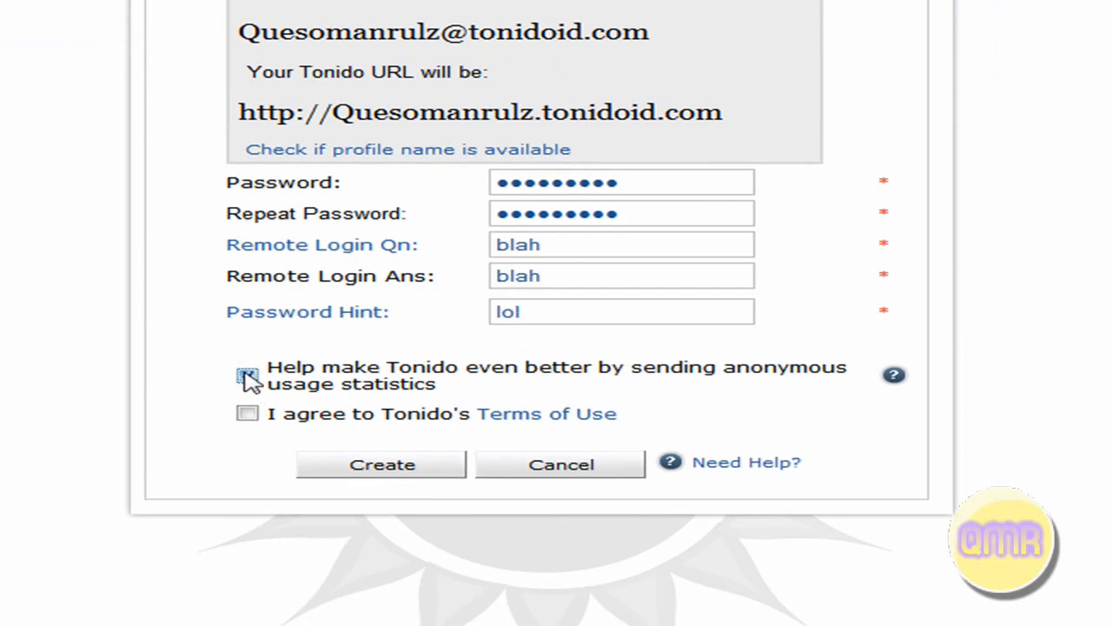
pyautogui.click(247, 413)
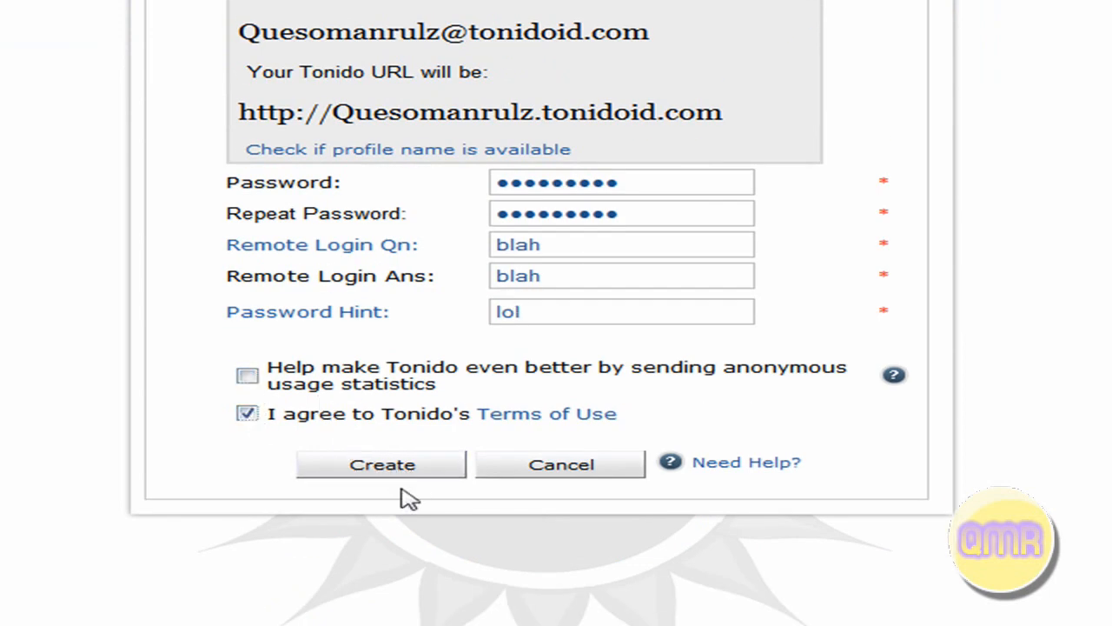
pyautogui.click(380, 464)
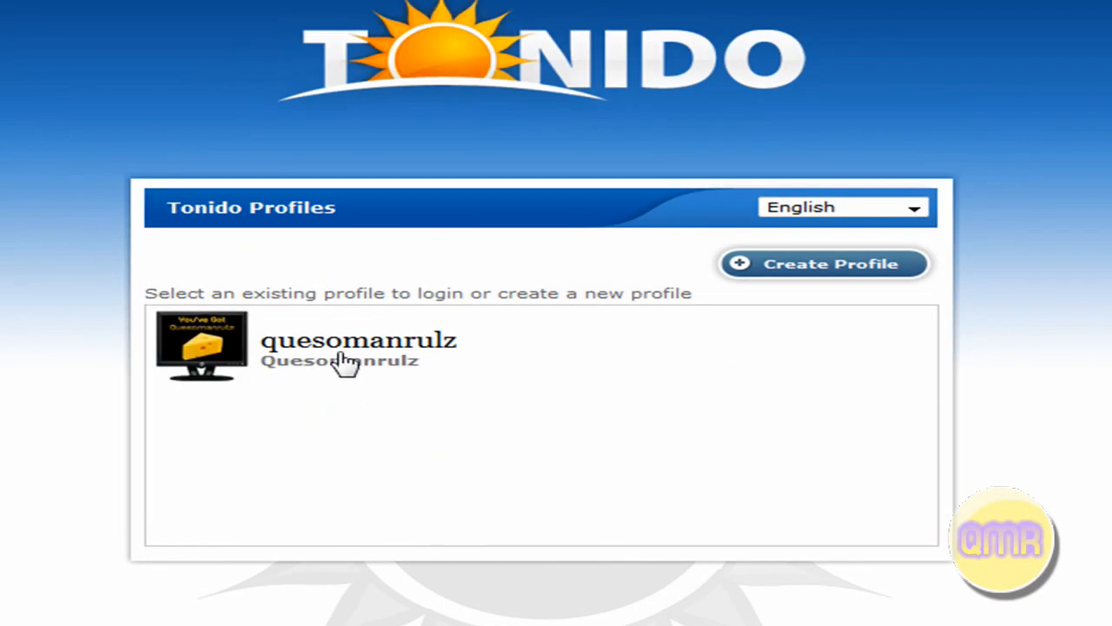
# Step: Log in to the Quesomanrulz profile with automatic login enabled
pyautogui.click(358, 348)
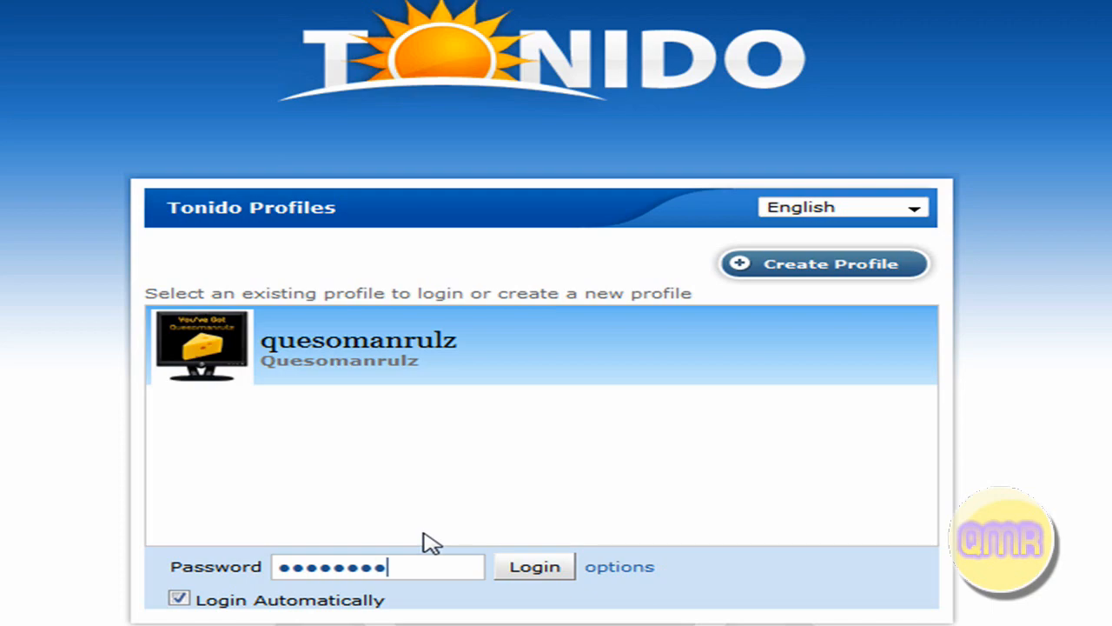
pyautogui.click(533, 566)
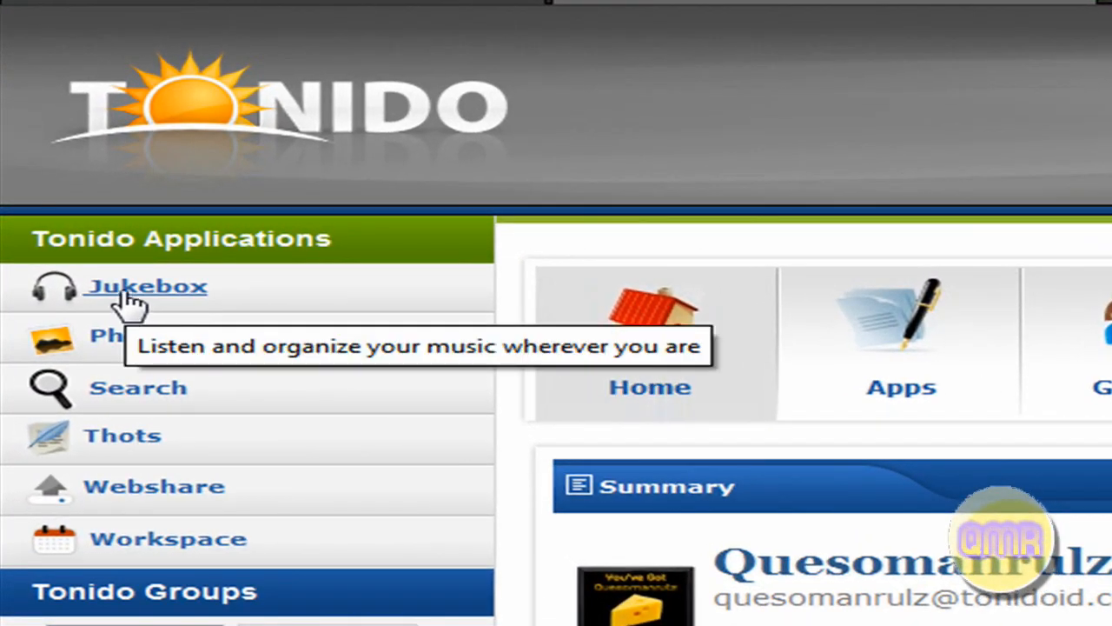
pyautogui.moveTo(148, 447)
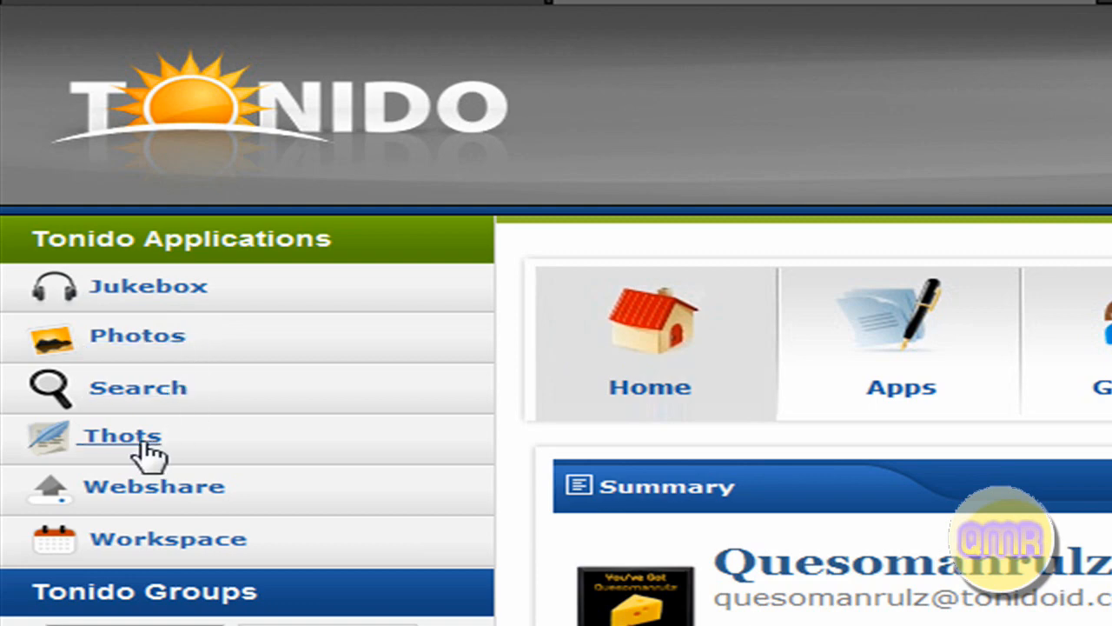
pyautogui.moveTo(120, 435)
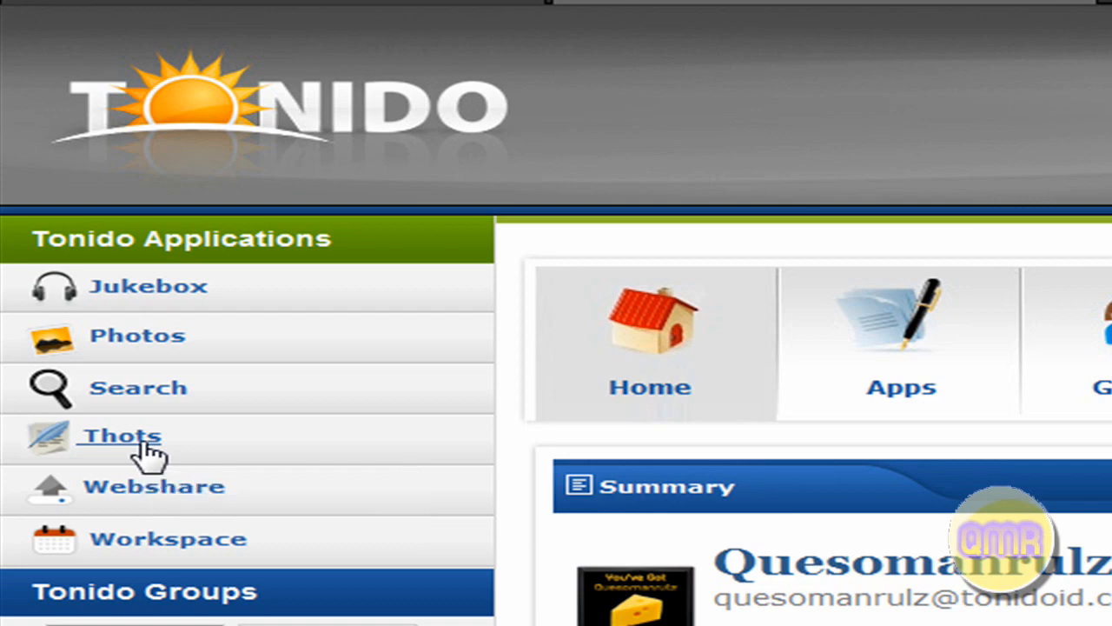
pyautogui.moveTo(165, 500)
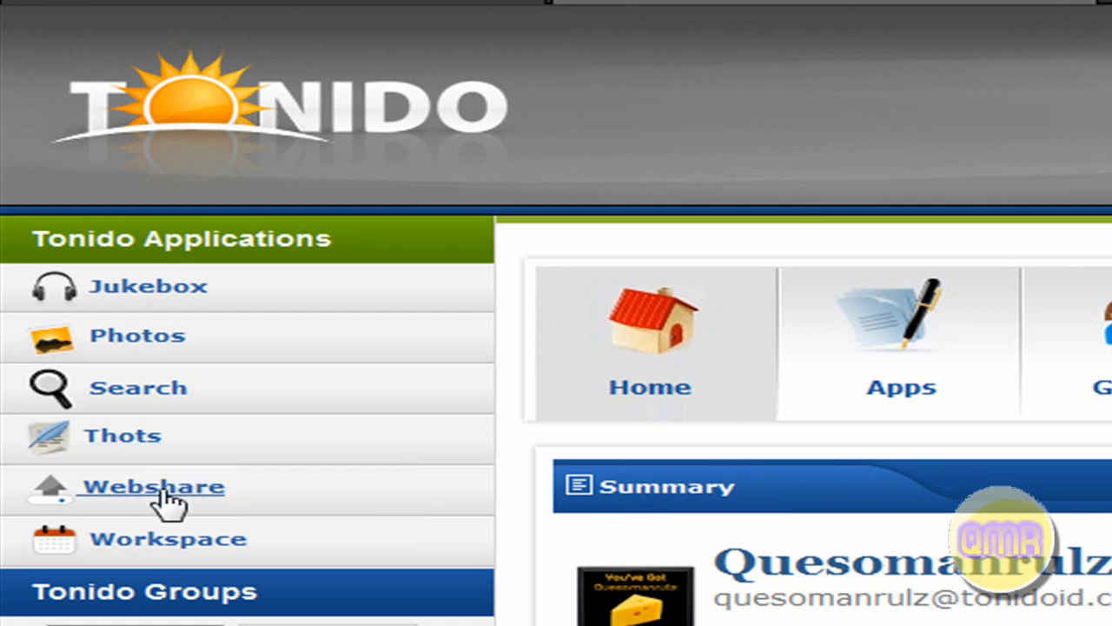
pyautogui.moveTo(202, 500)
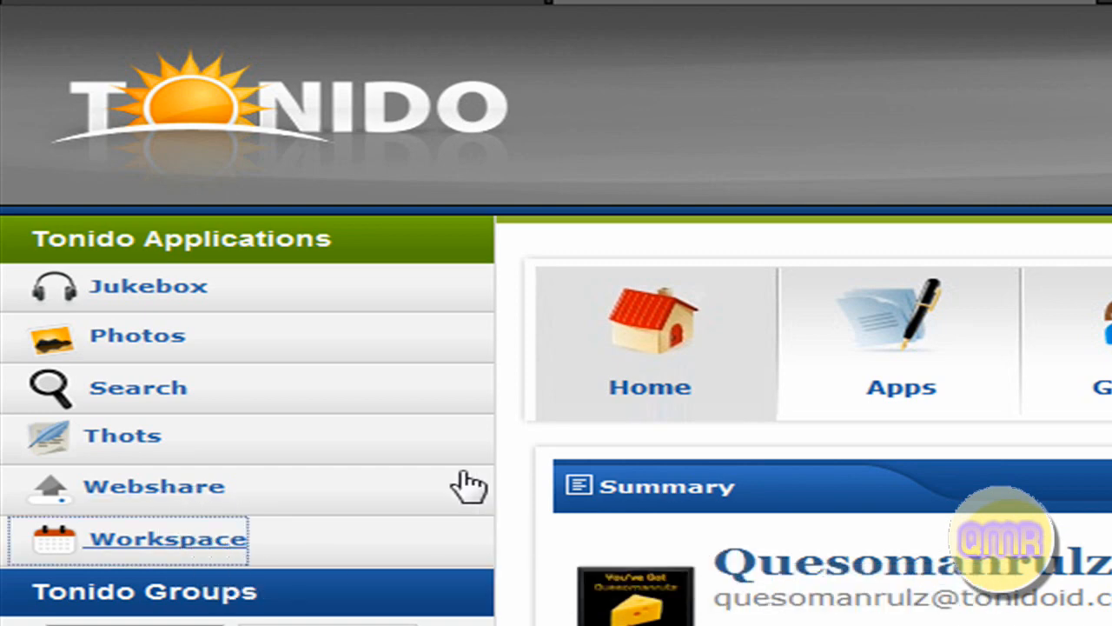
# Step: Browse Workspace's overview, Timeline, Tasks, Calendar and Contacts pages
pyautogui.click(167, 539)
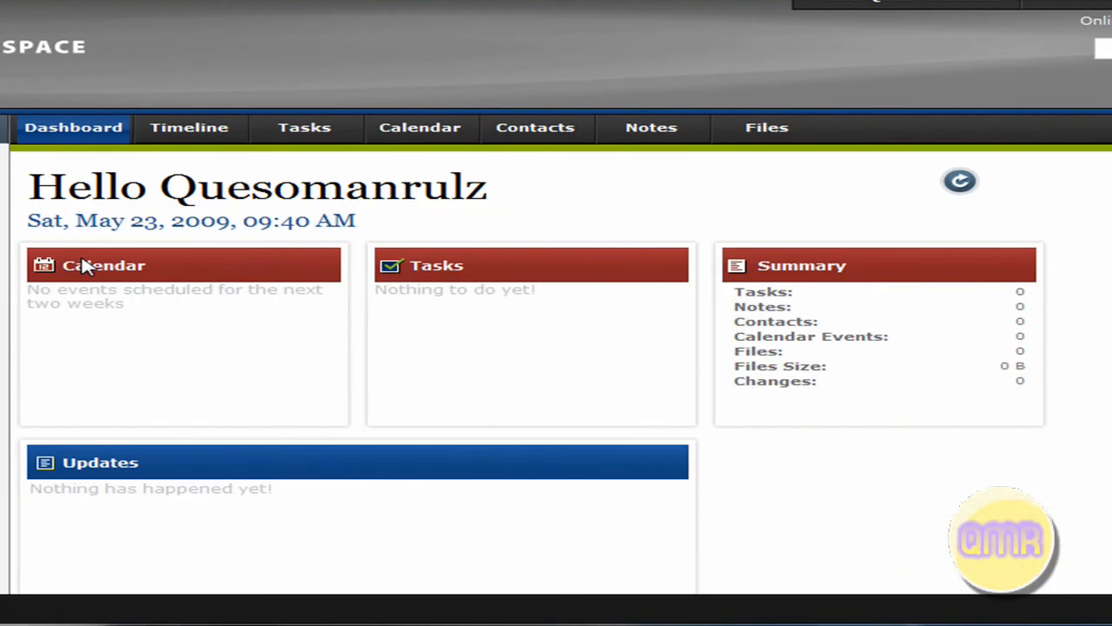
pyautogui.scroll(-3)
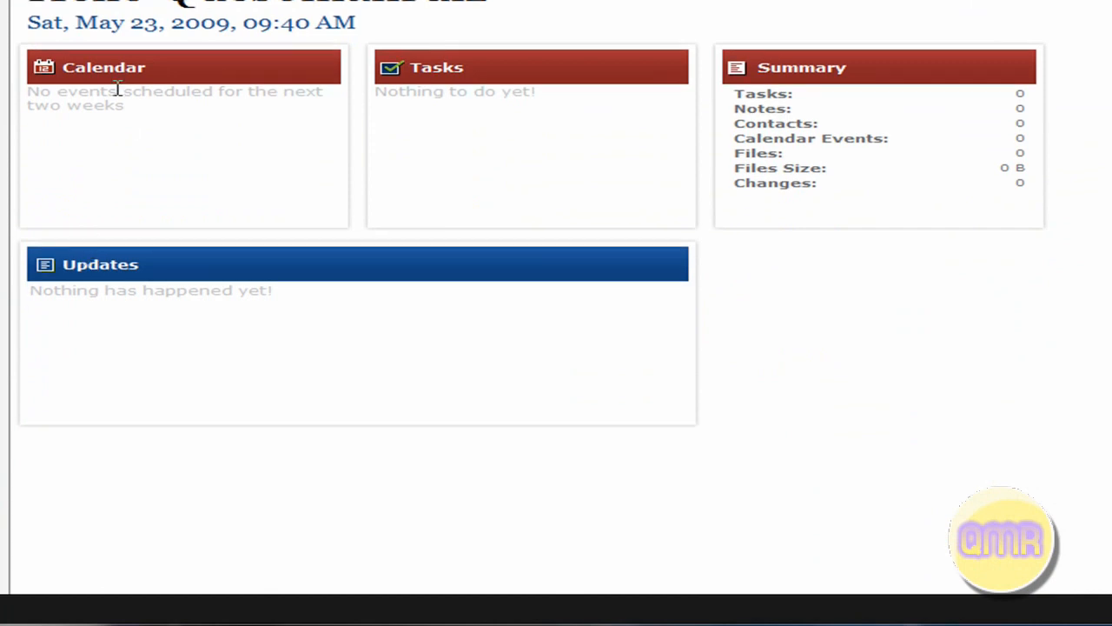
pyautogui.moveTo(172, 240)
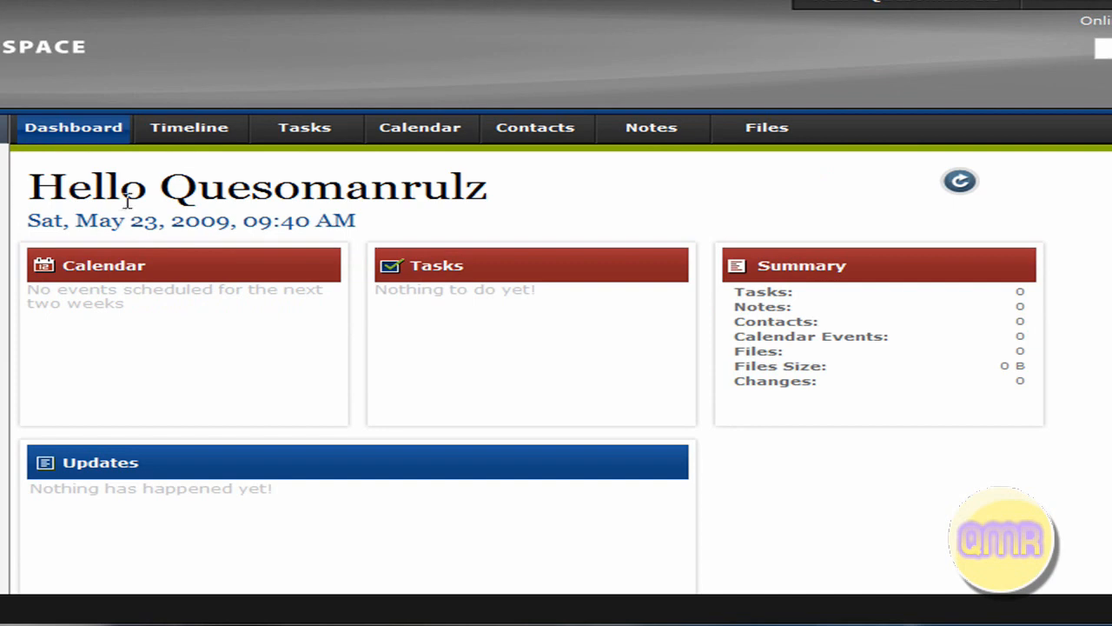
pyautogui.click(189, 127)
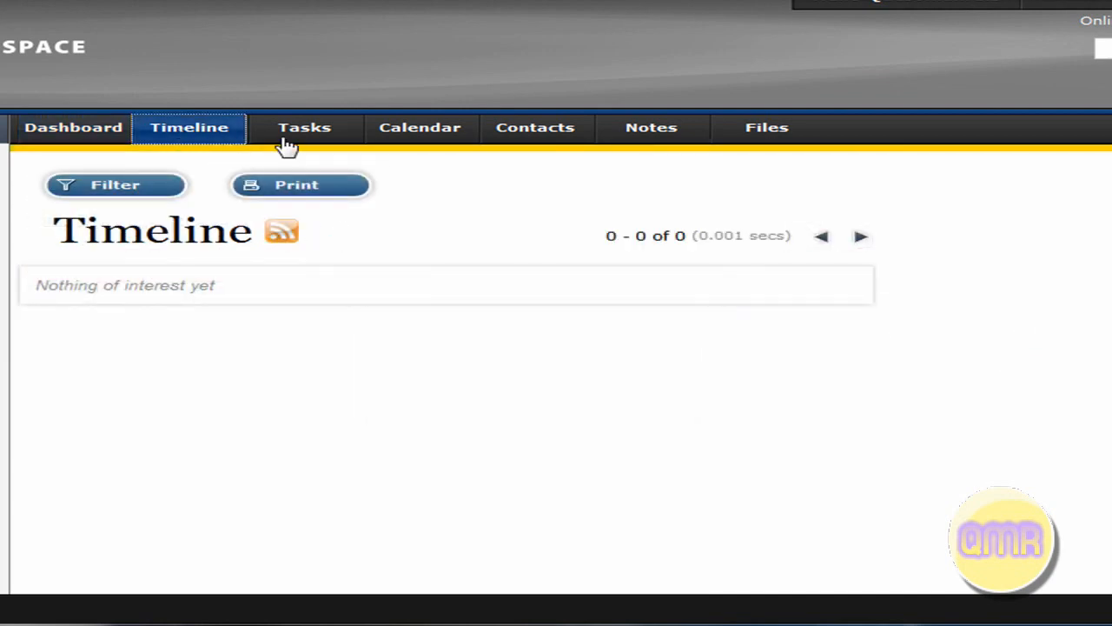
pyautogui.click(305, 126)
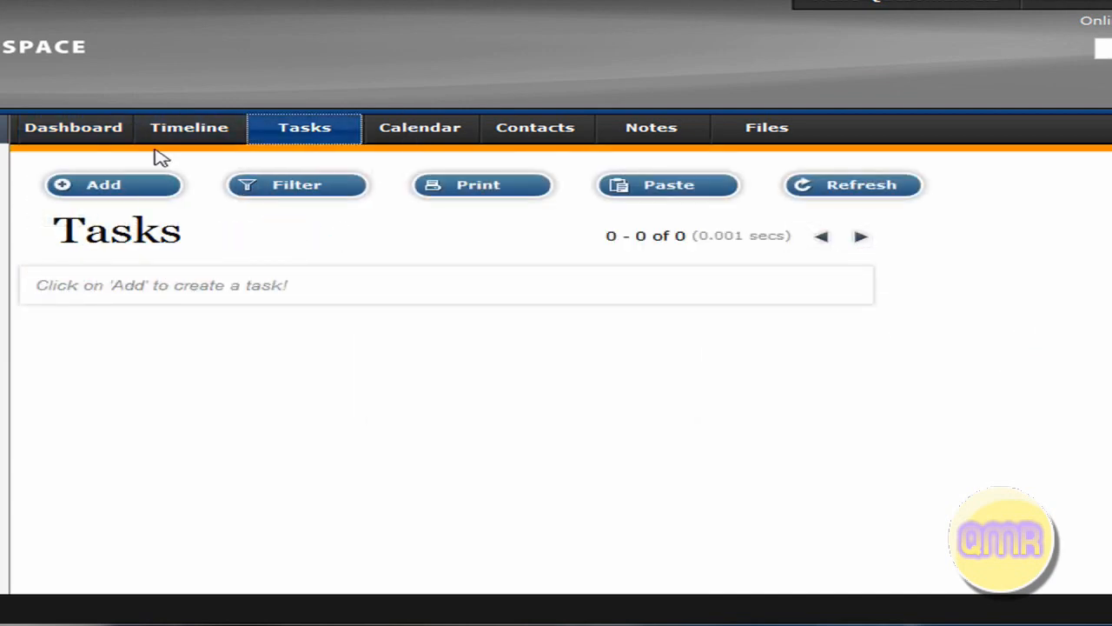
pyautogui.click(189, 127)
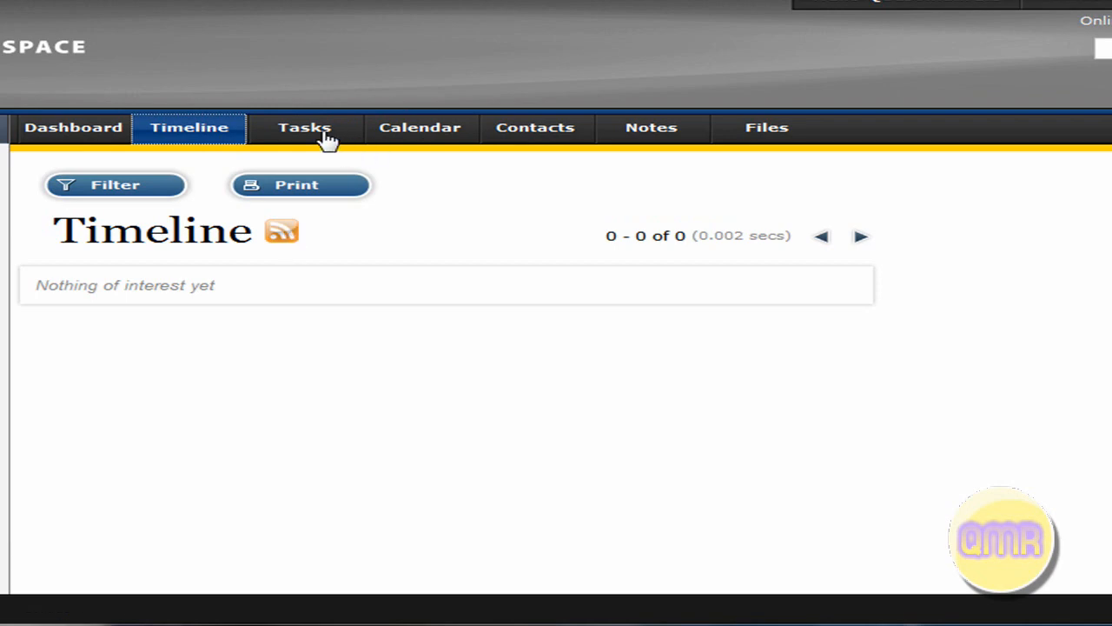
pyautogui.click(420, 126)
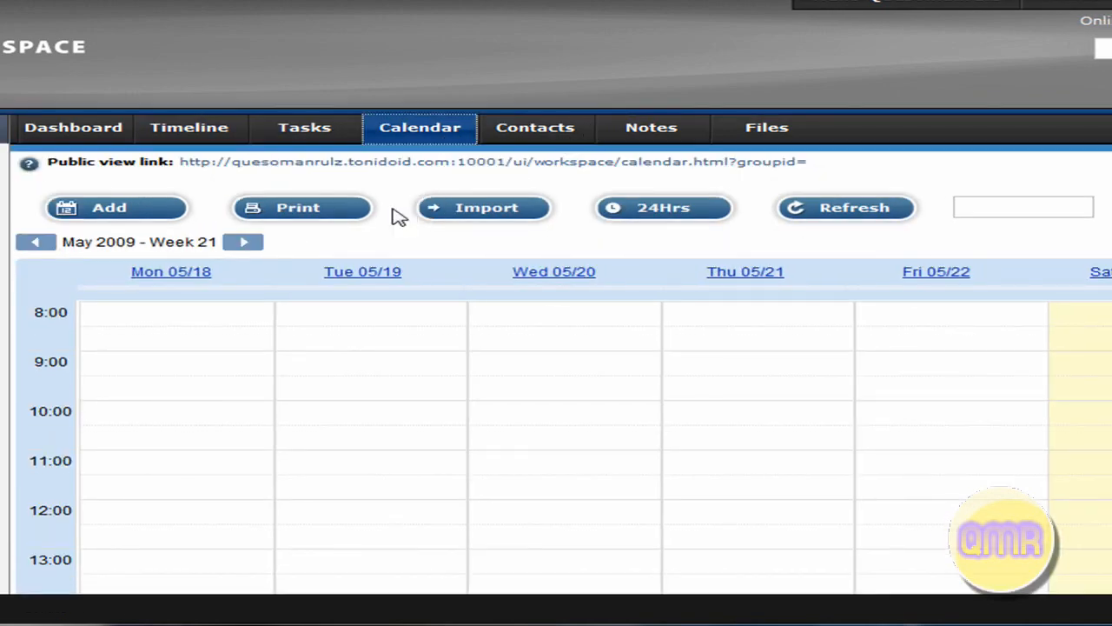
pyautogui.scroll(-3)
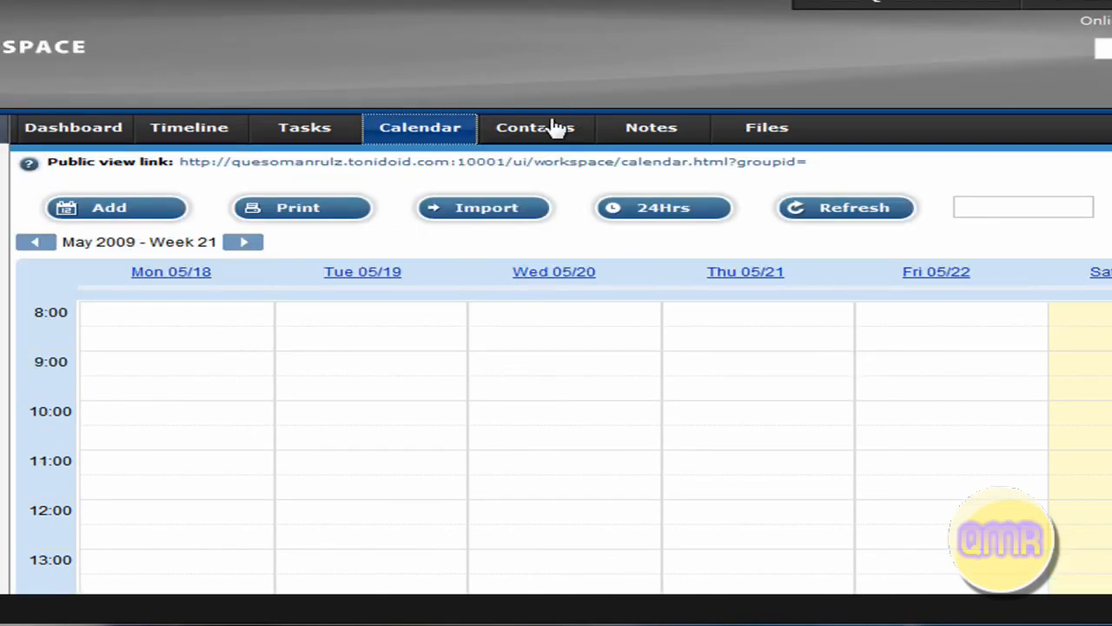
pyautogui.click(536, 127)
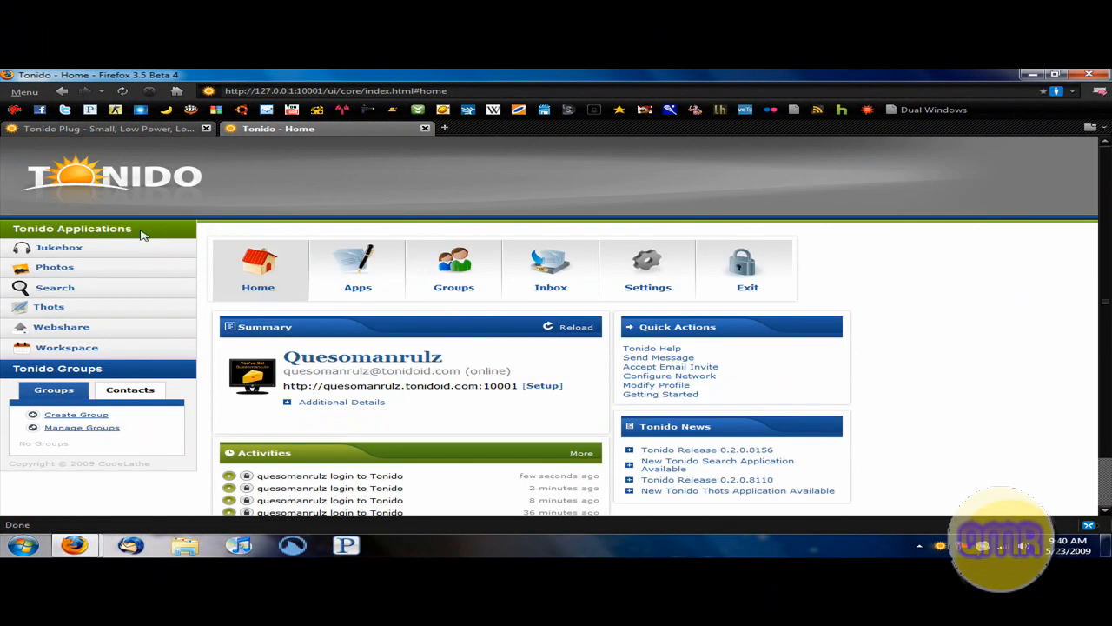
pyautogui.moveTo(357, 269)
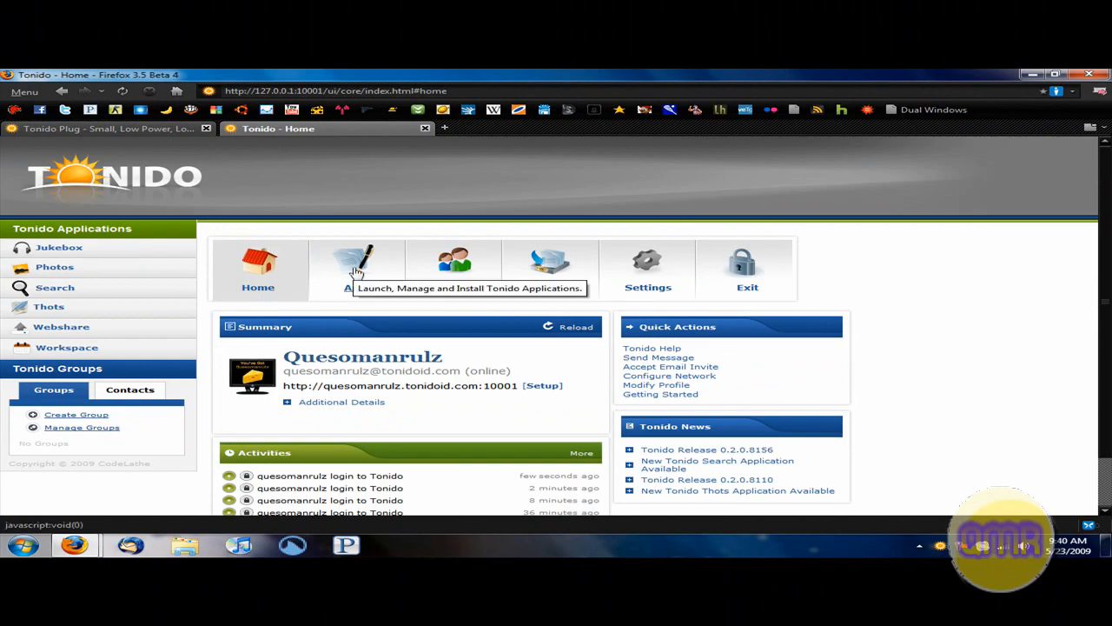
# Step: View the installed Apps list and the profile Settings status, then open WebShare
pyautogui.click(357, 269)
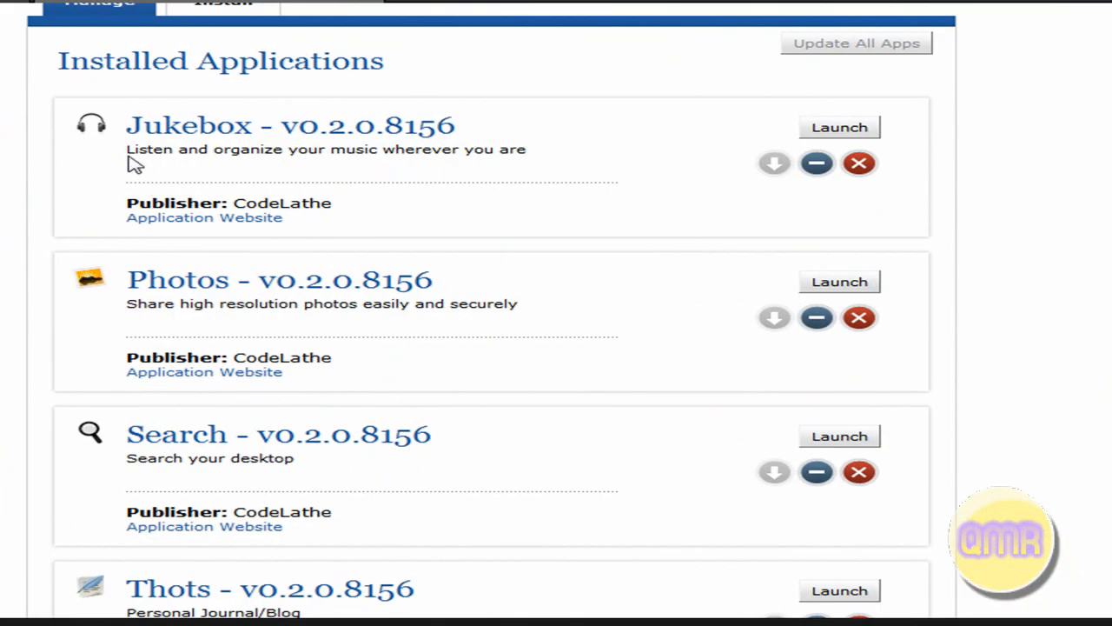
pyautogui.scroll(-3)
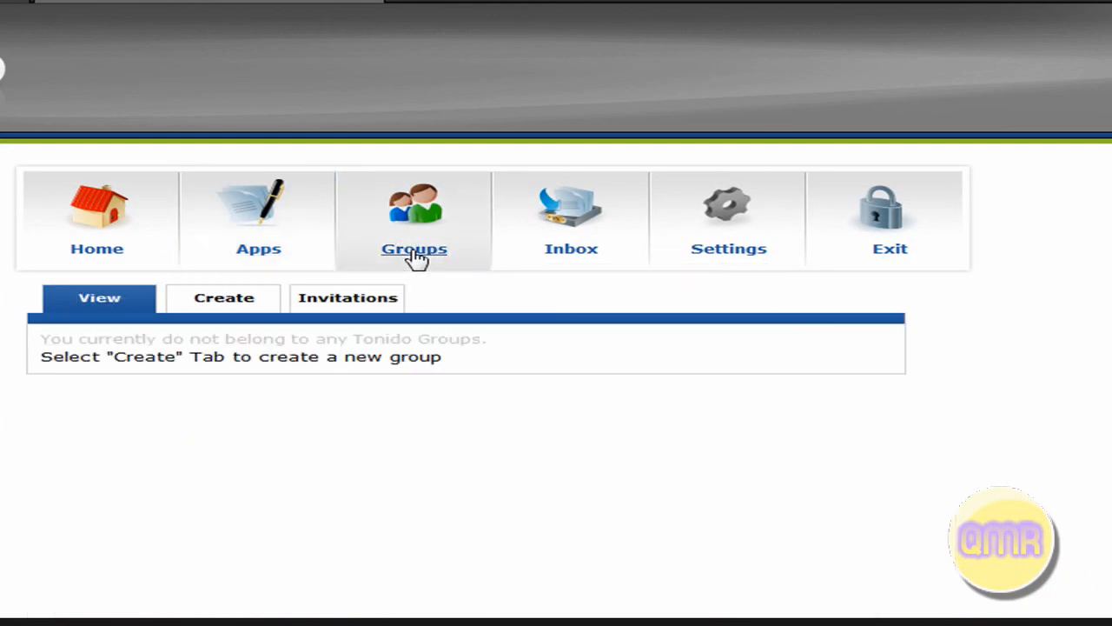
pyautogui.moveTo(550, 257)
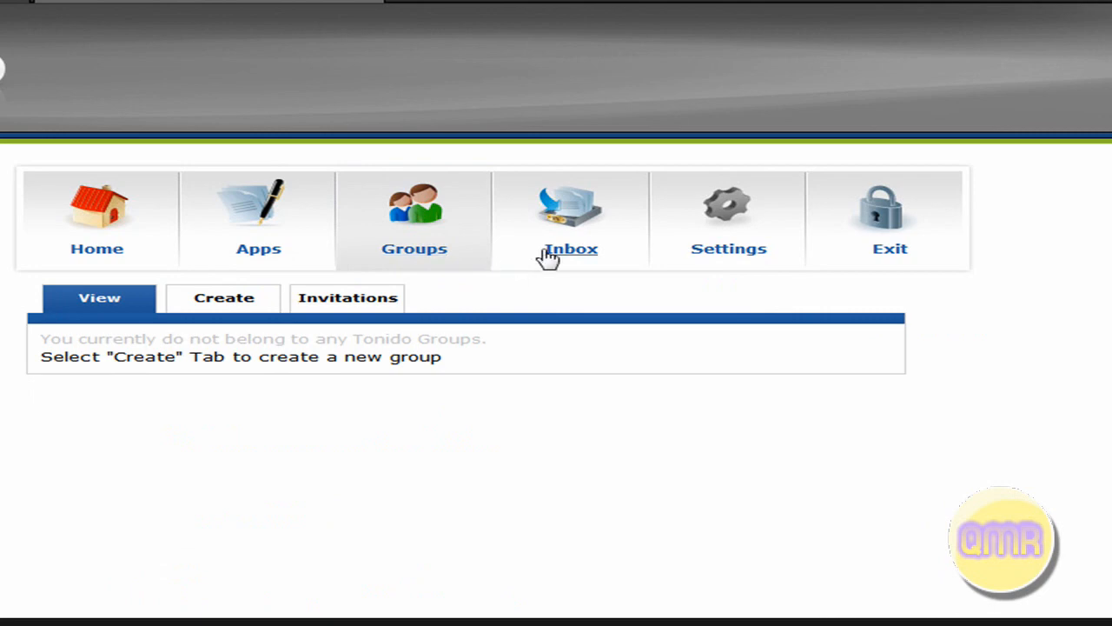
pyautogui.click(571, 217)
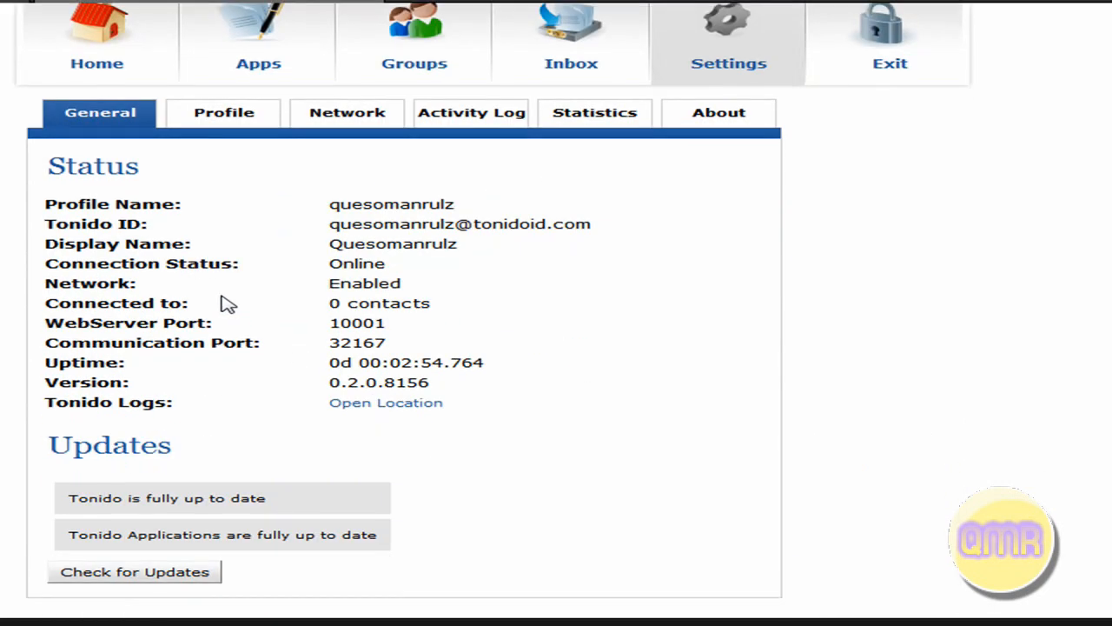
pyautogui.click(223, 112)
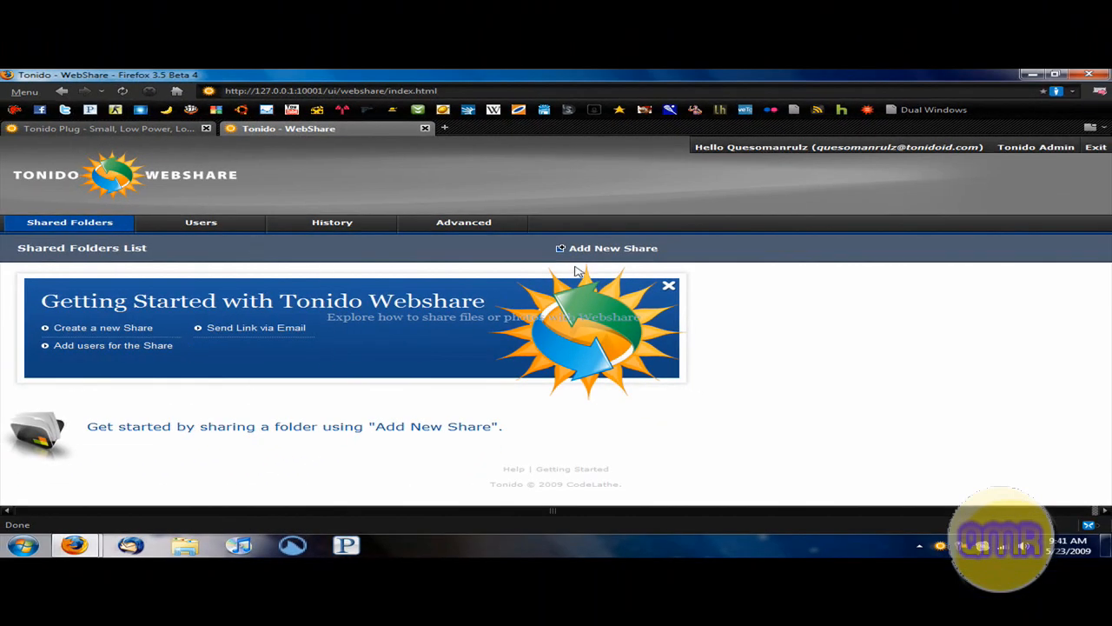
pyautogui.click(613, 248)
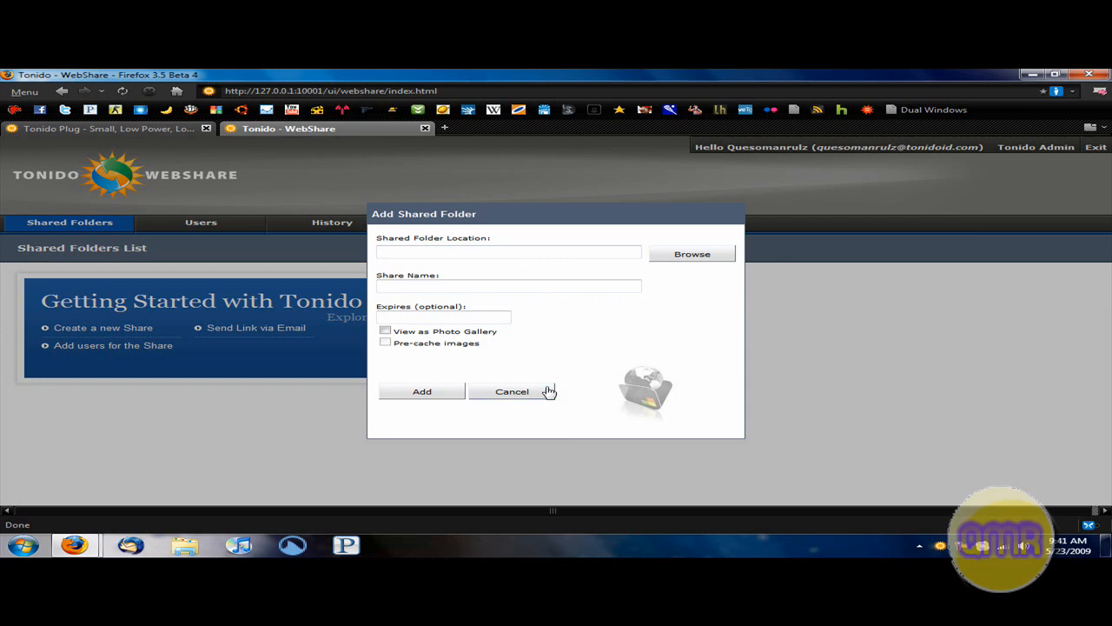
pyautogui.click(512, 391)
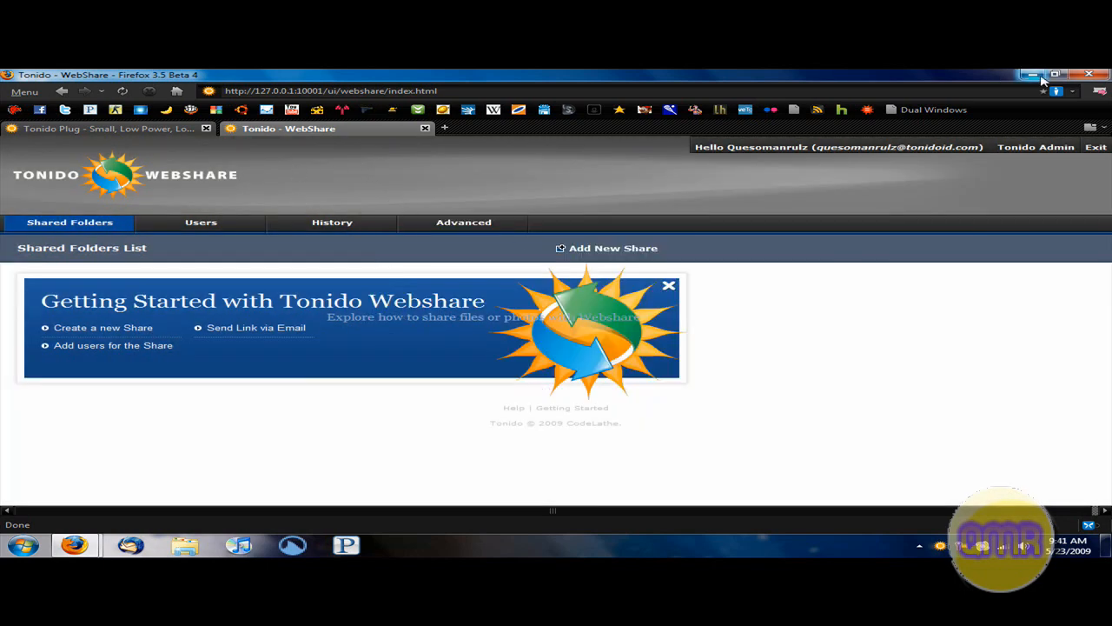
pyautogui.moveTo(1031, 82)
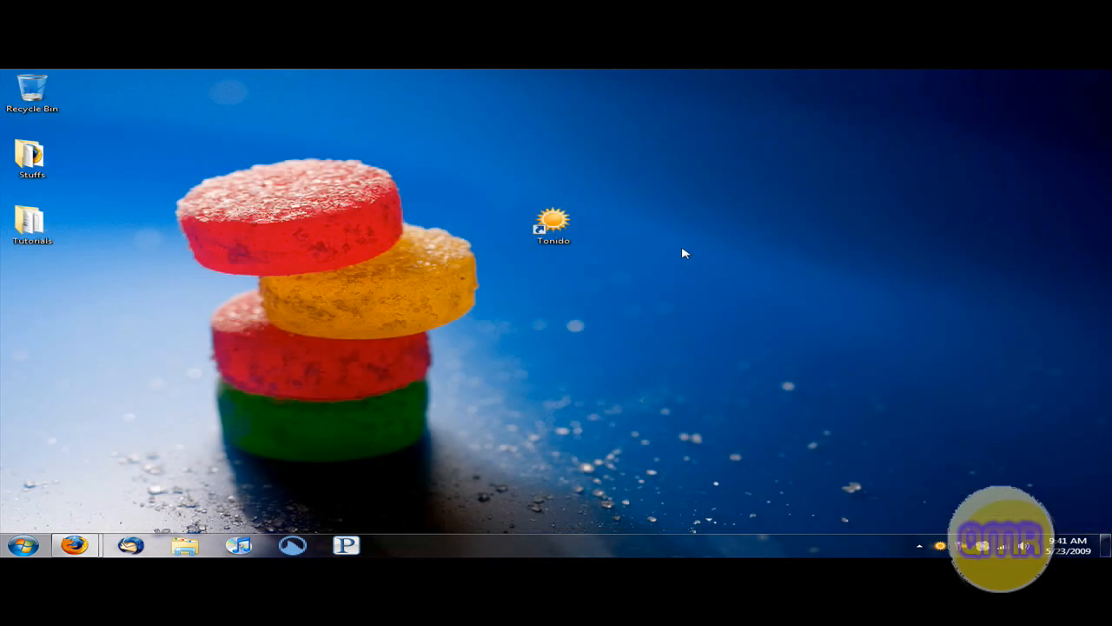
pyautogui.moveTo(667, 305)
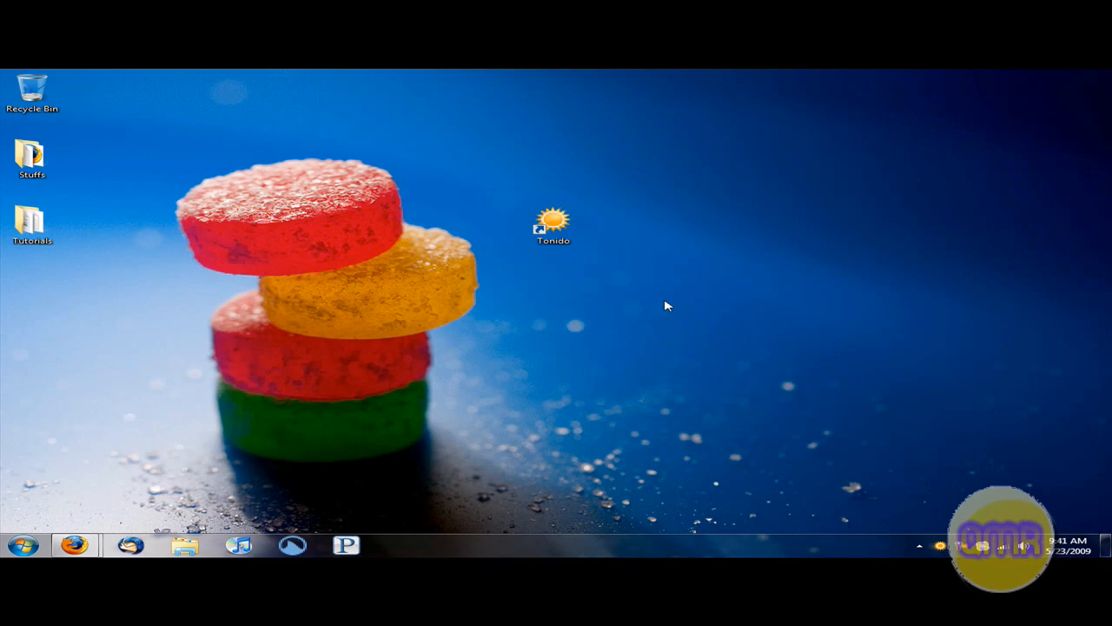
pyautogui.moveTo(613, 333)
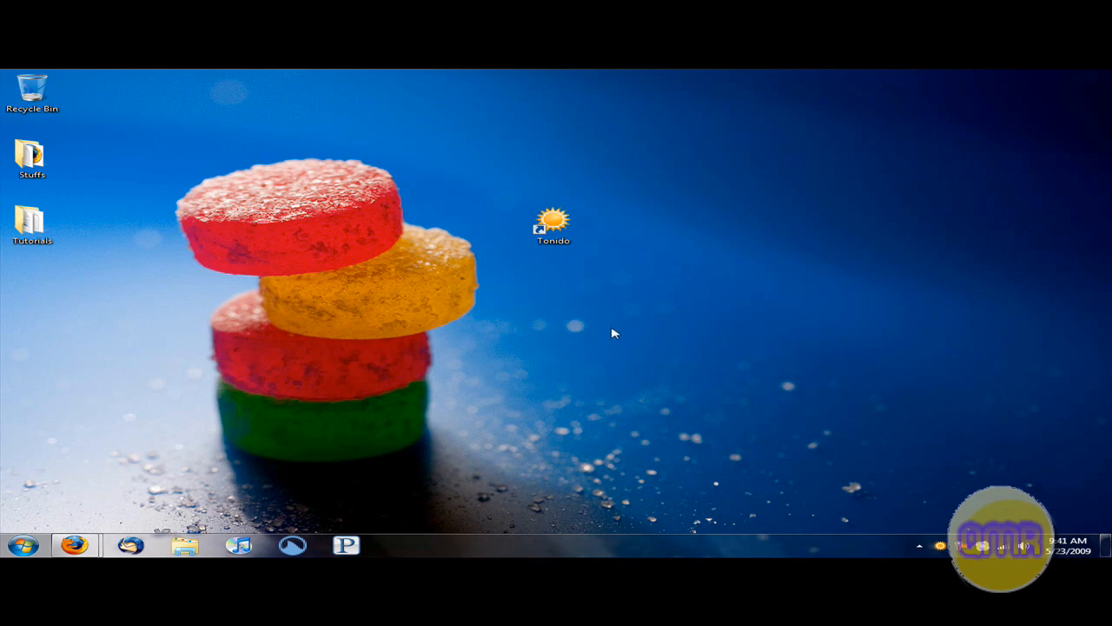
pyautogui.moveTo(778, 449)
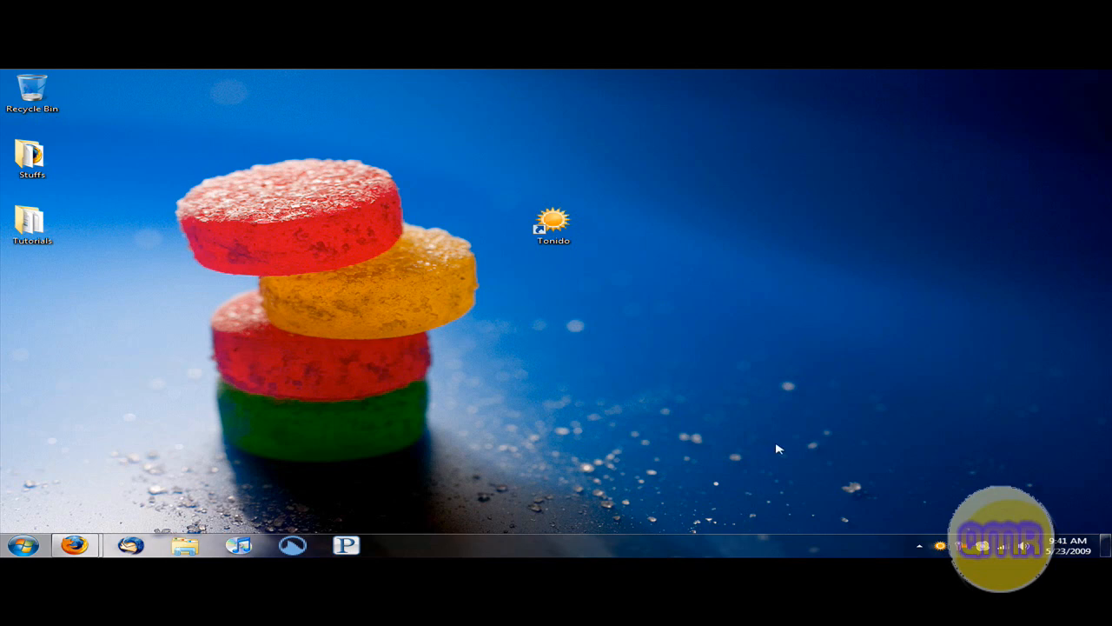
pyautogui.moveTo(873, 501)
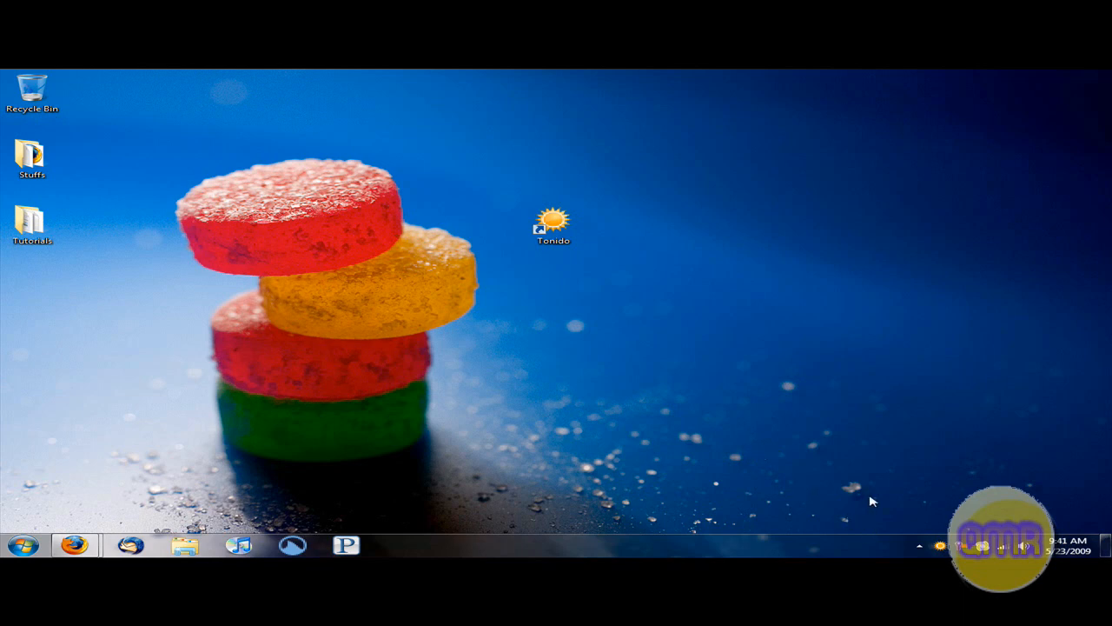
pyautogui.moveTo(709, 386)
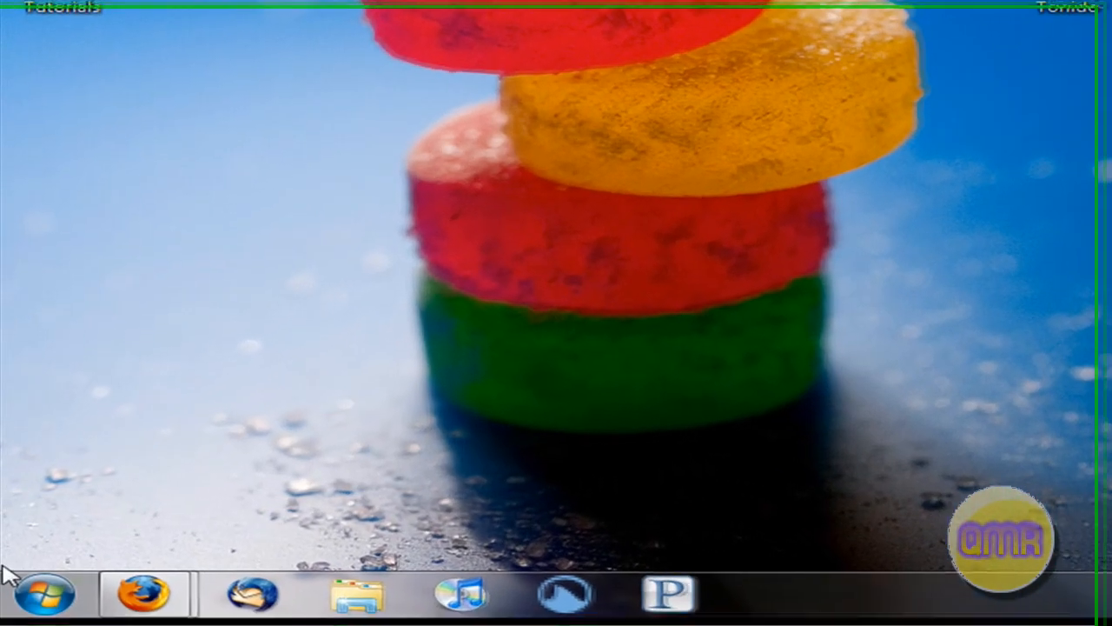
# Step: Relaunch Tonido via Start menu search 'toni' and re-enter the profile password
pyautogui.write('toni')
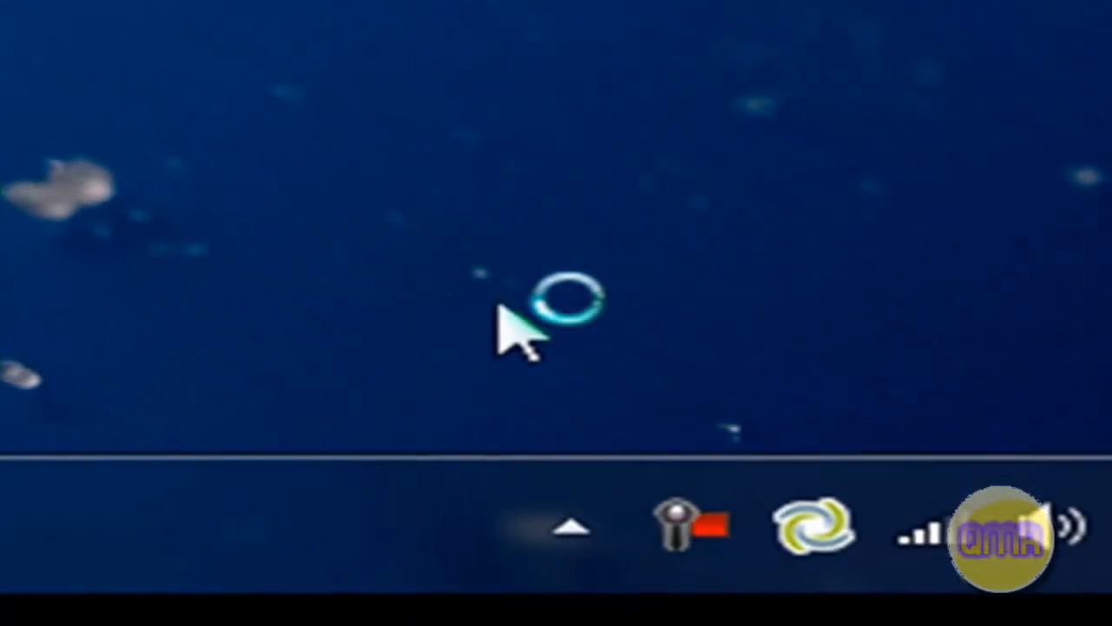
pyautogui.click(578, 526)
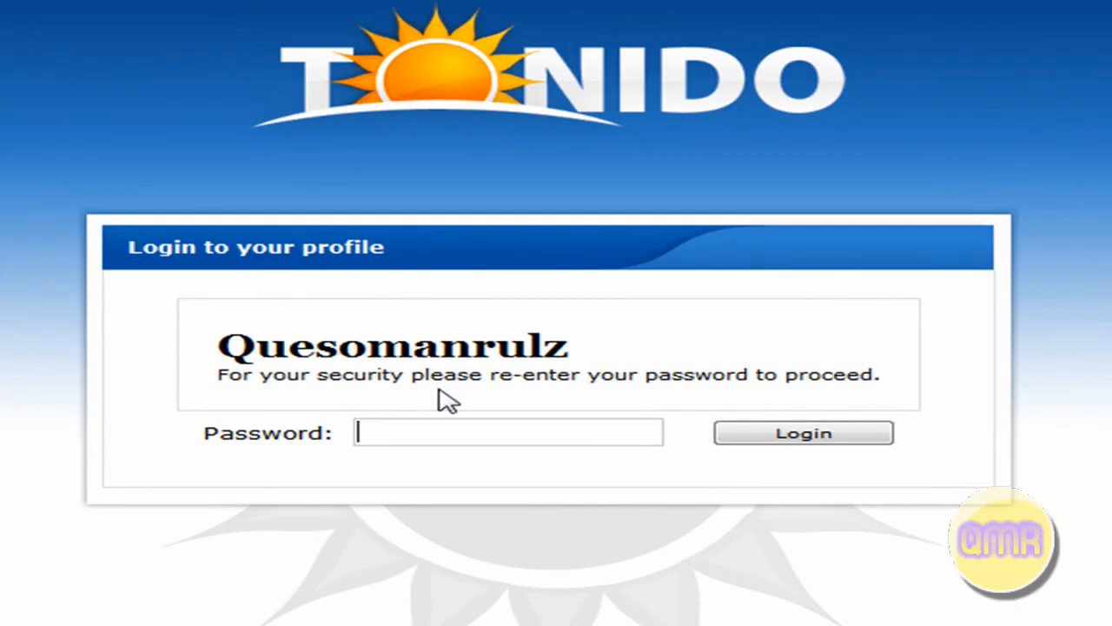
pyautogui.write('password')
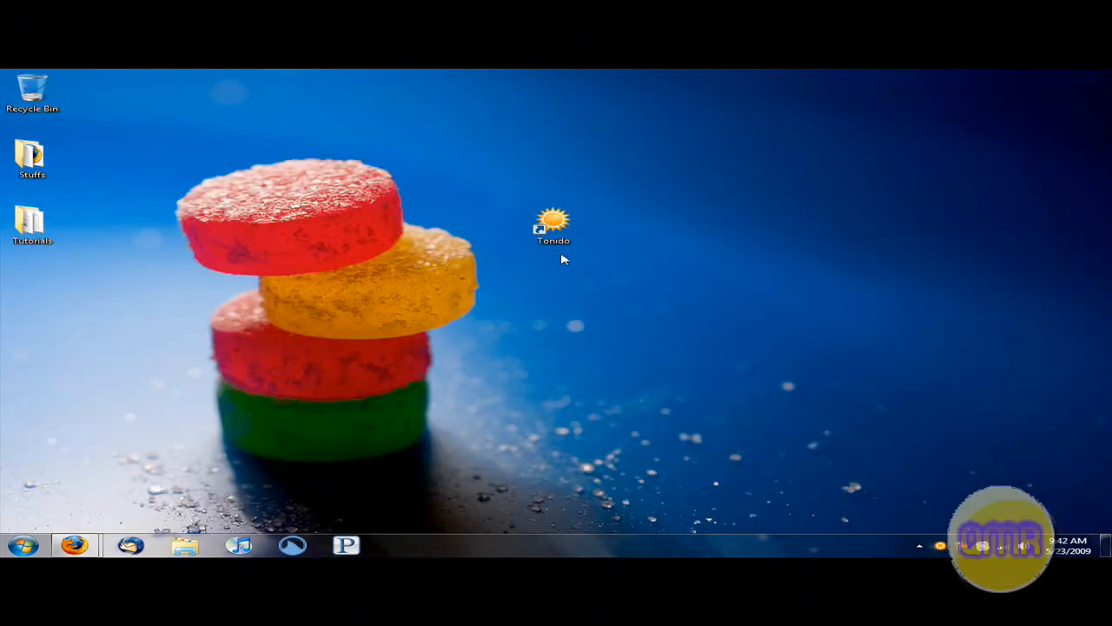
pyautogui.click(553, 225)
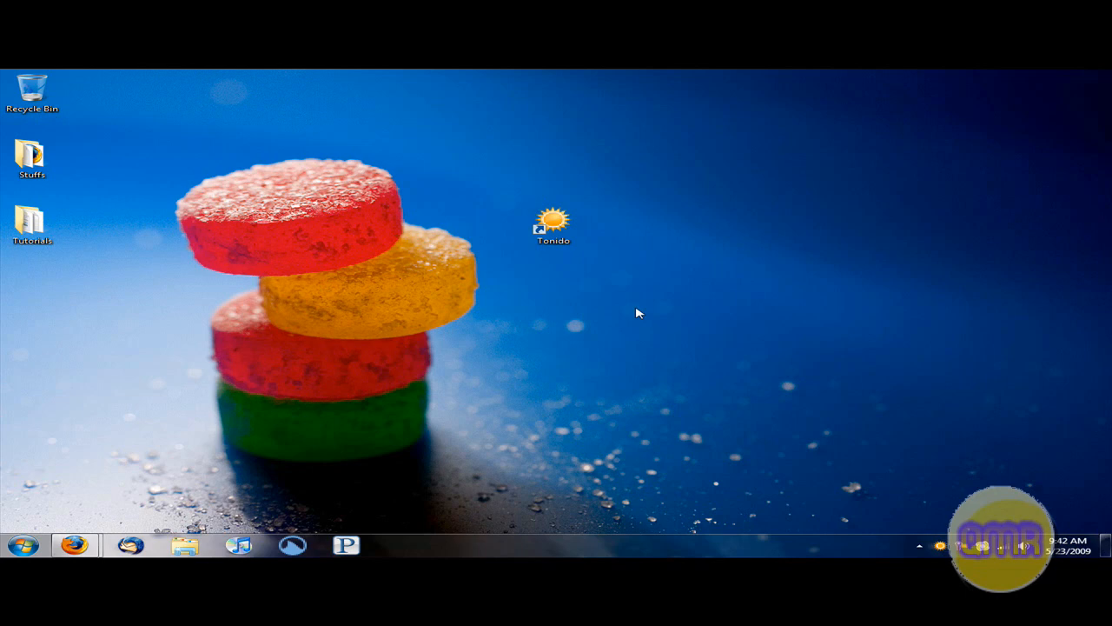
pyautogui.moveTo(644, 307)
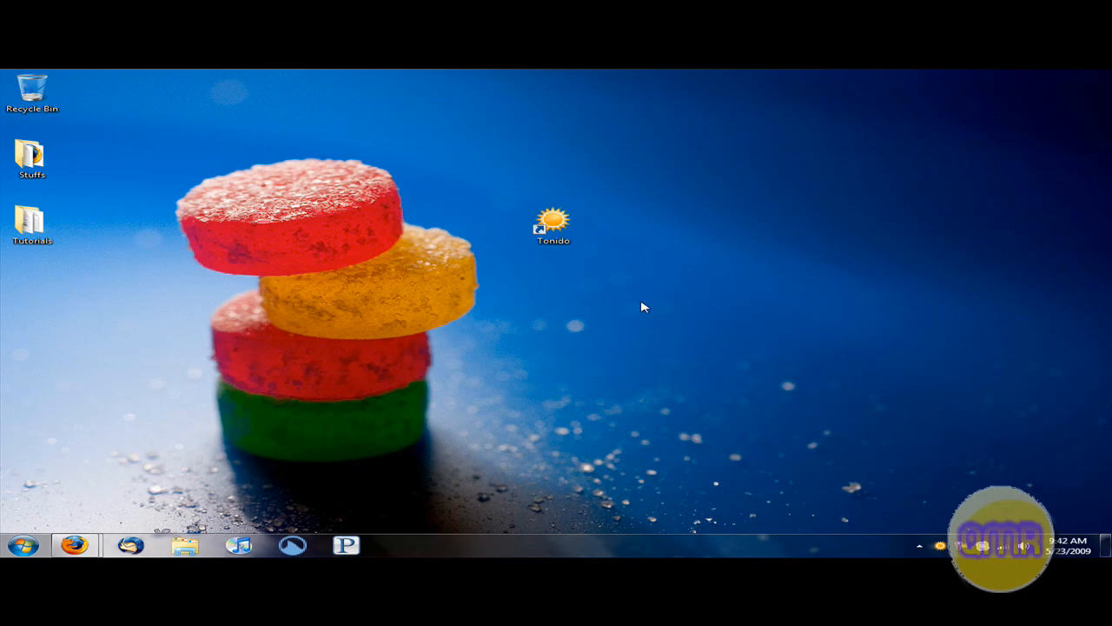